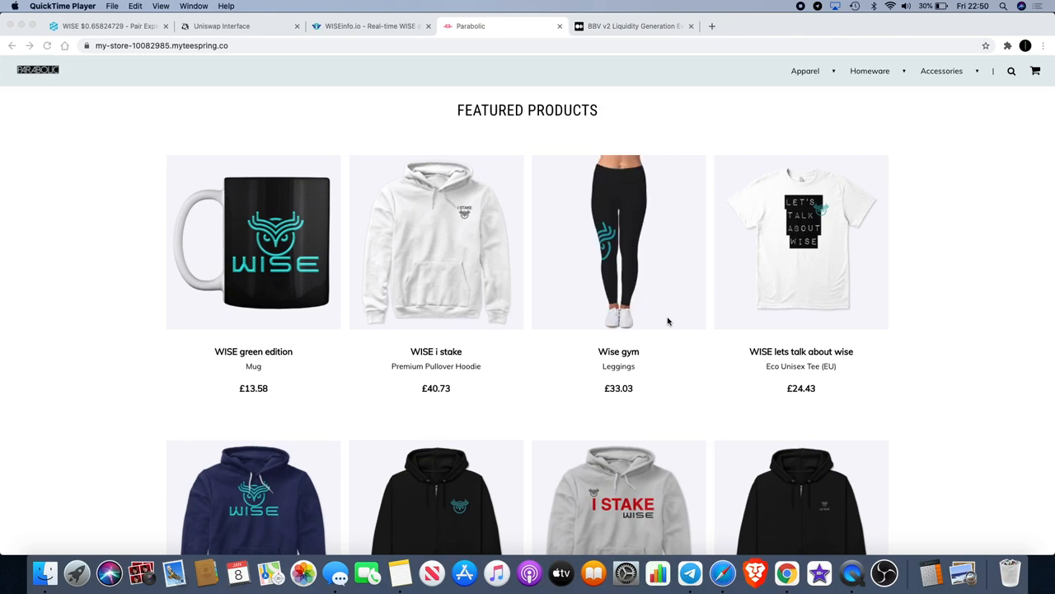
Check the 'lets talk about wise' tee, then scroll through the featured WISE merch listing
click(801, 240)
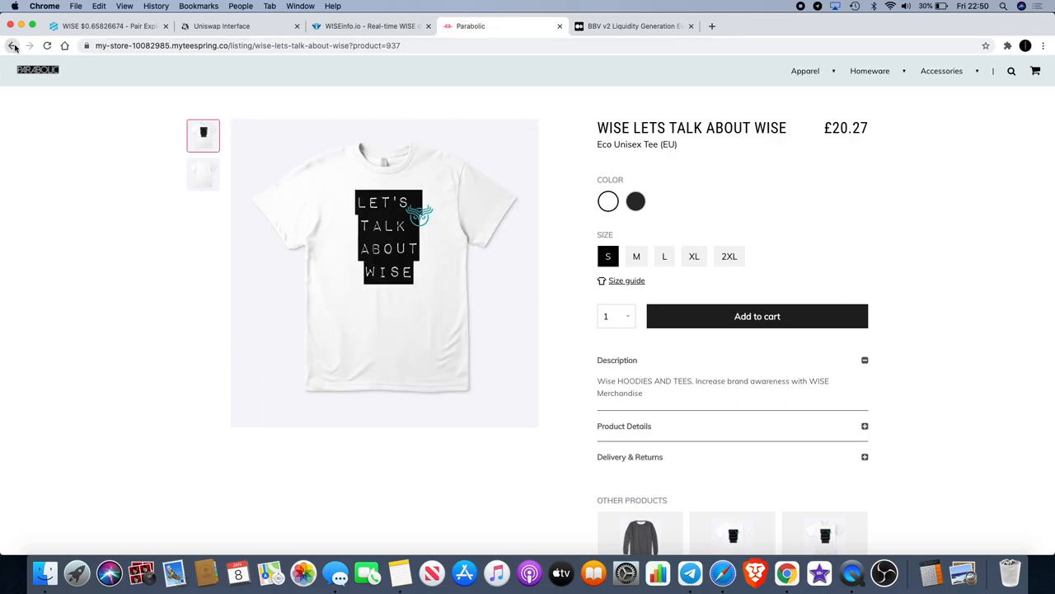
click(13, 46)
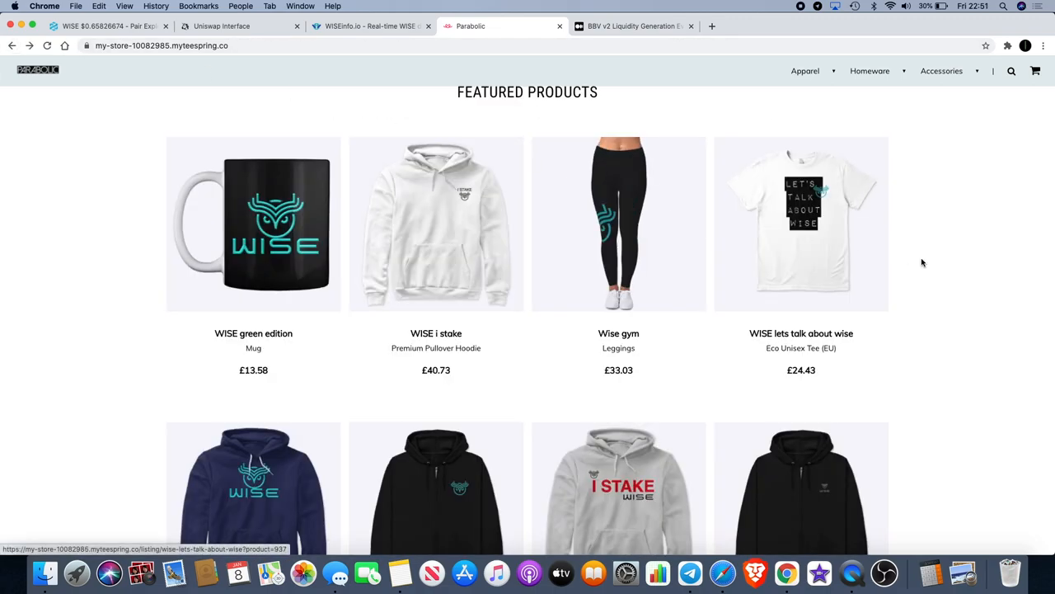
mouse_move(932, 216)
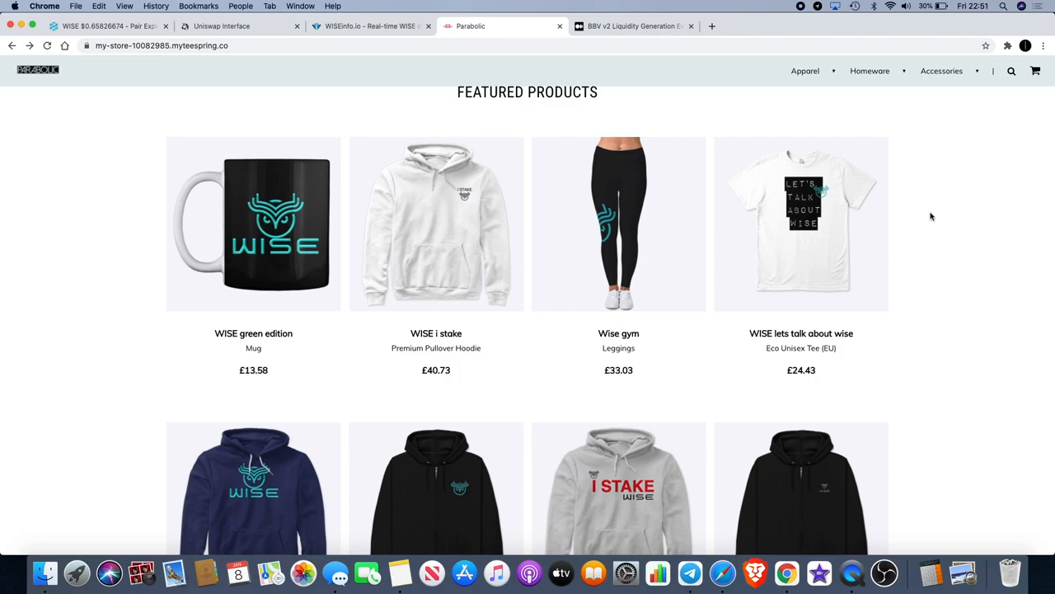
scroll(down, 3)
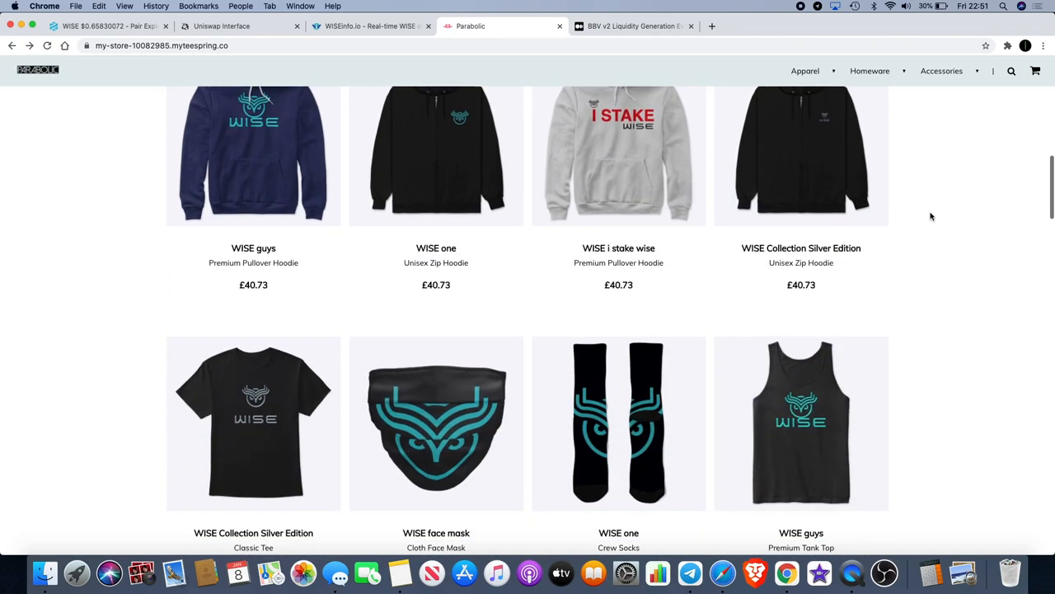
scroll(down, 3)
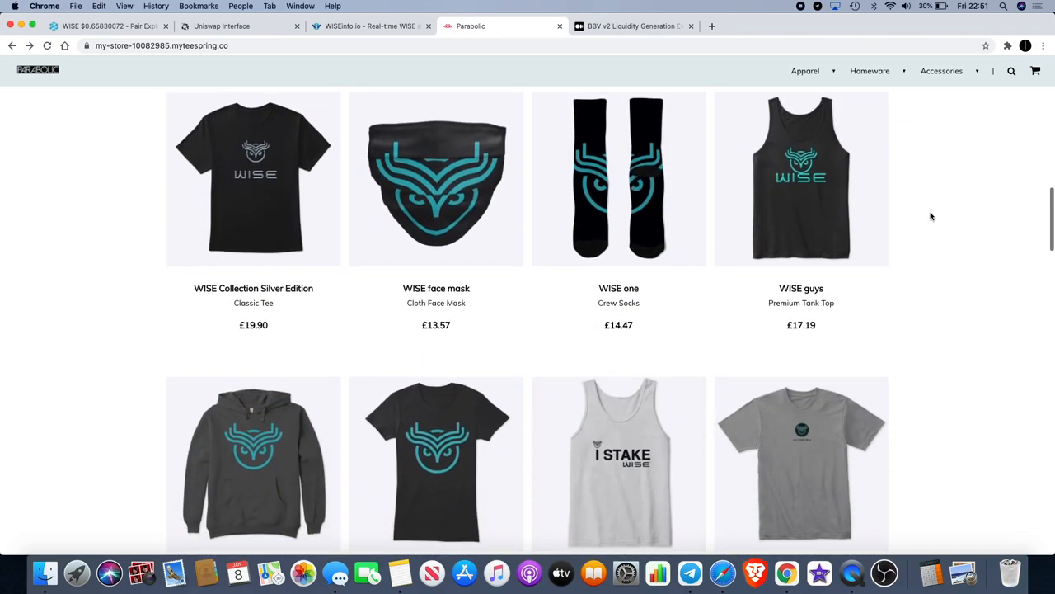
scroll(down, 3)
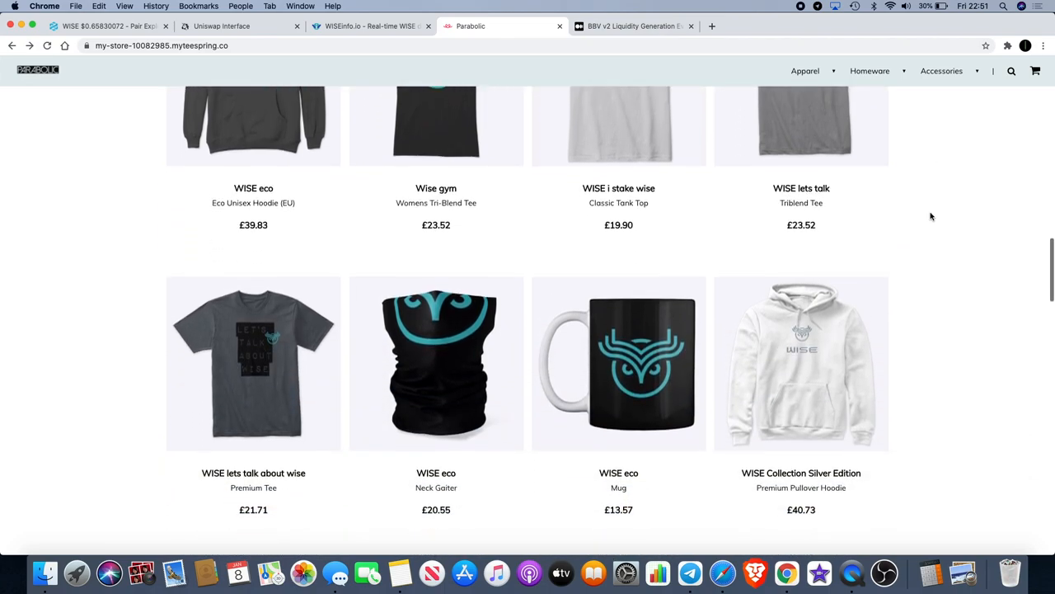
scroll(down, 3)
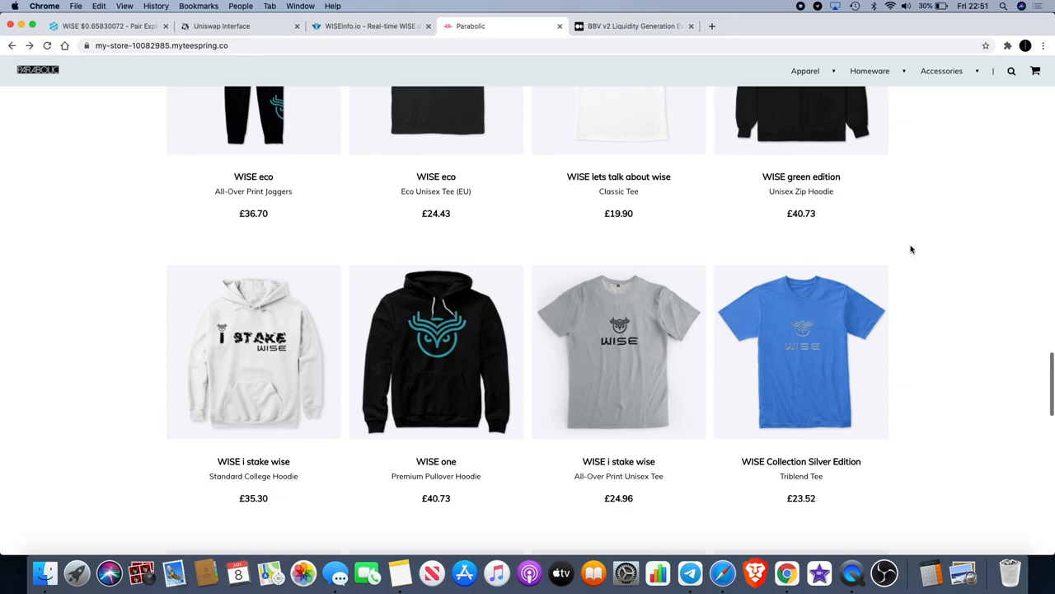
scroll(down, 3)
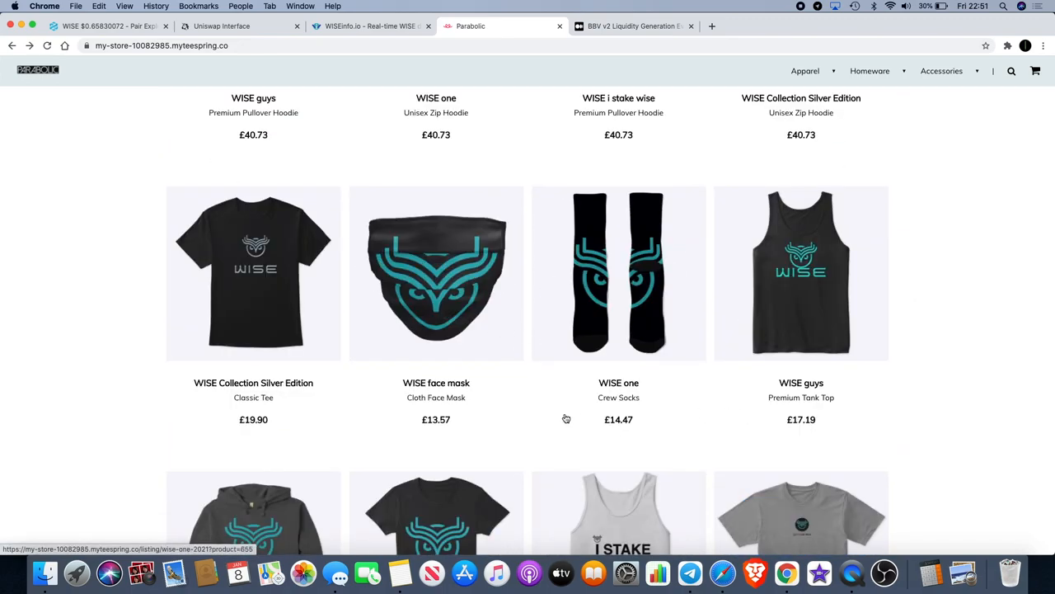
scroll(up, 3)
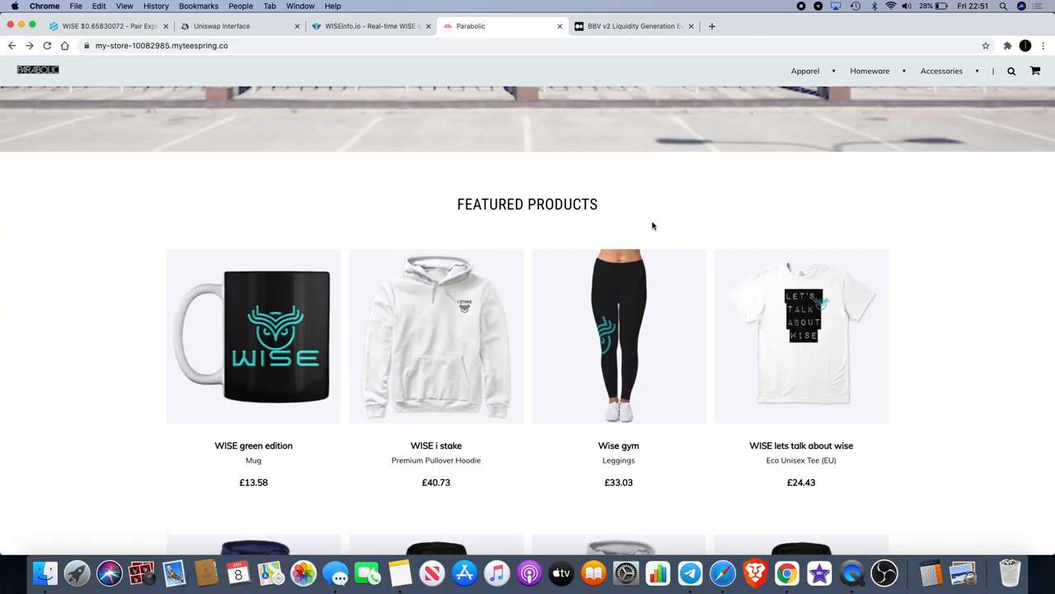
mouse_move(960, 310)
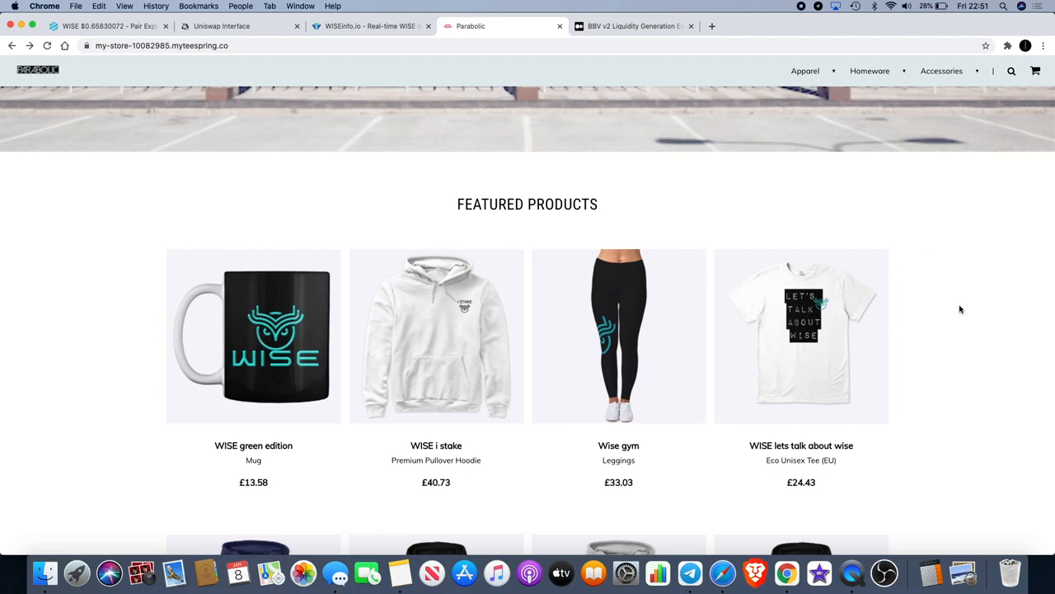
scroll(down, 3)
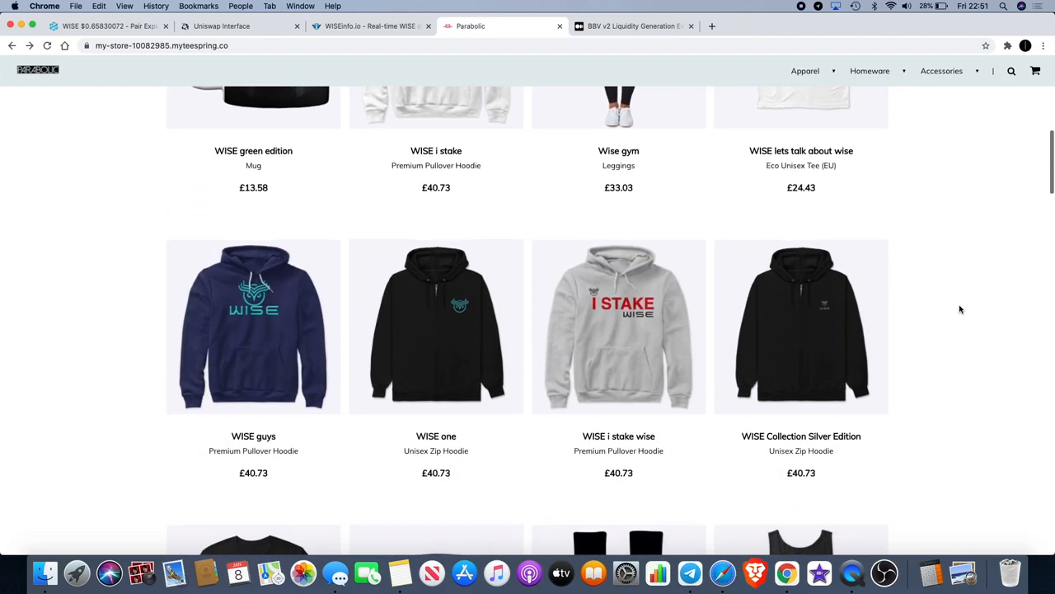
mouse_move(322, 358)
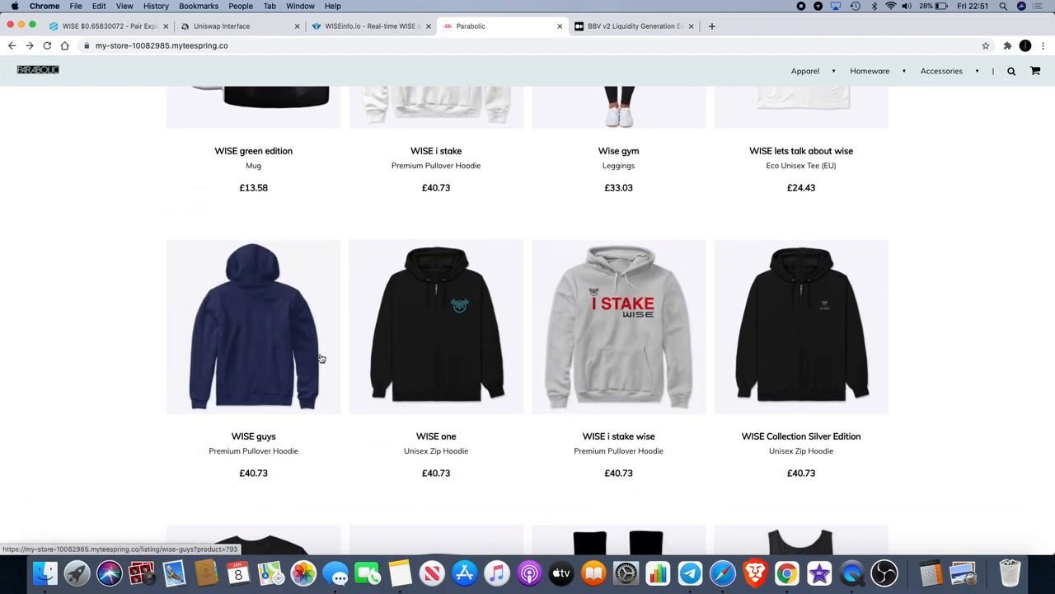
Bring up the WISE Guys Premium Pullover Hoodie, preview dark grey, then settle on black
click(254, 326)
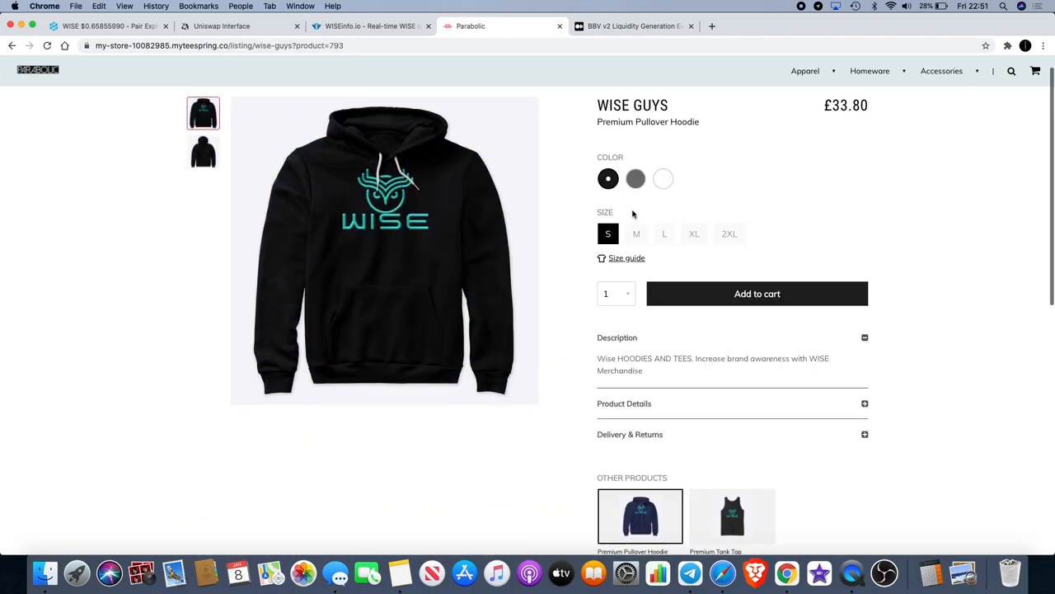
click(636, 178)
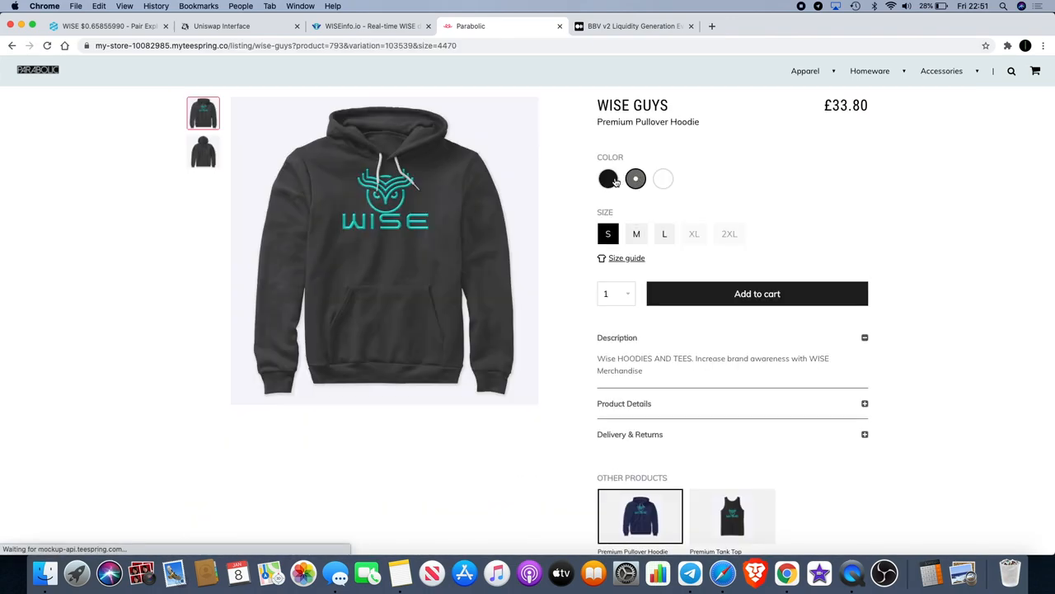
click(607, 178)
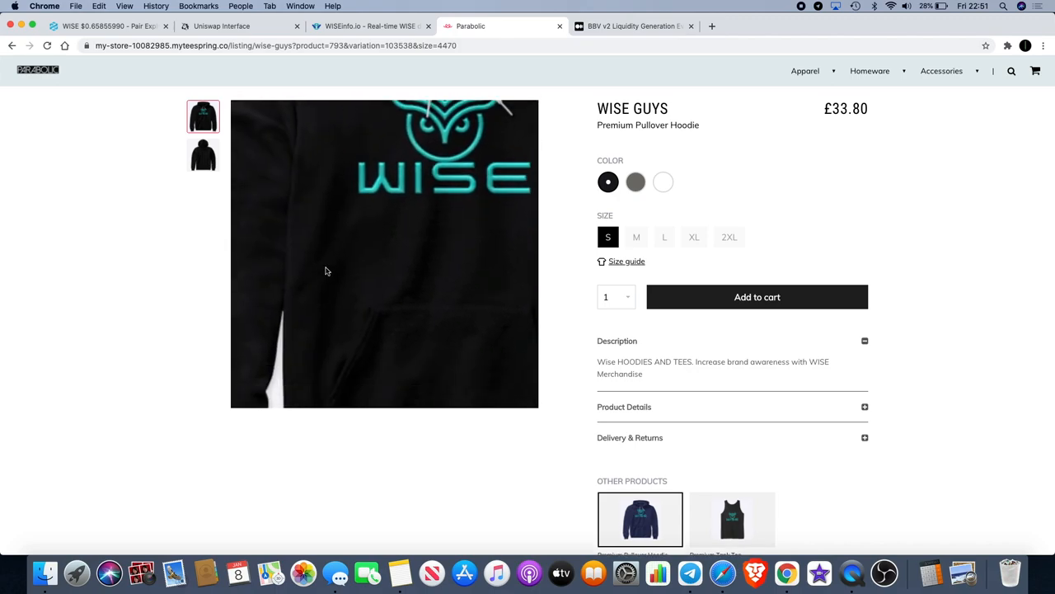
scroll(up, 3)
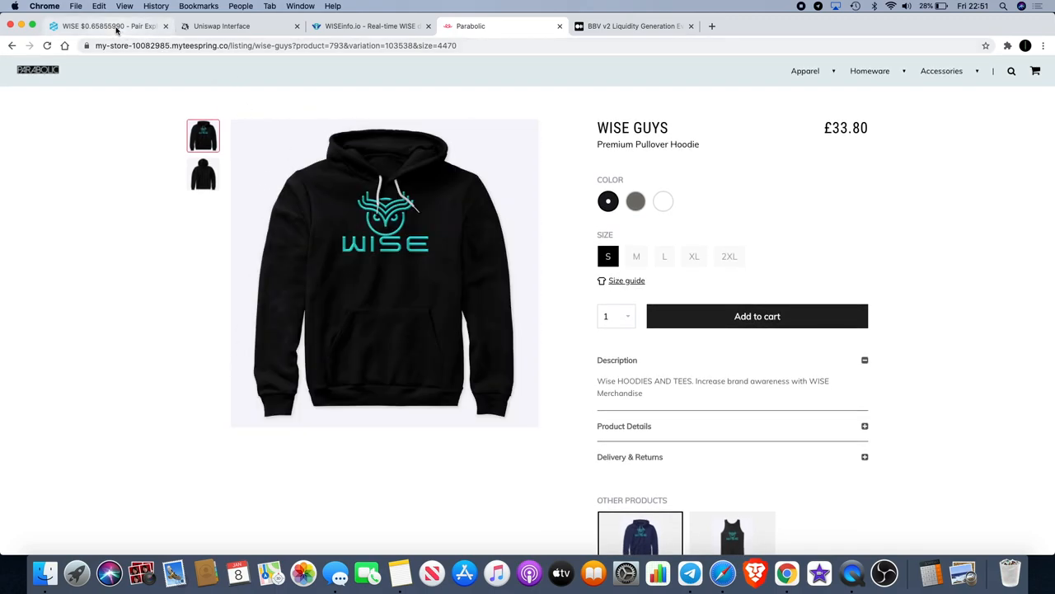
mouse_move(107, 27)
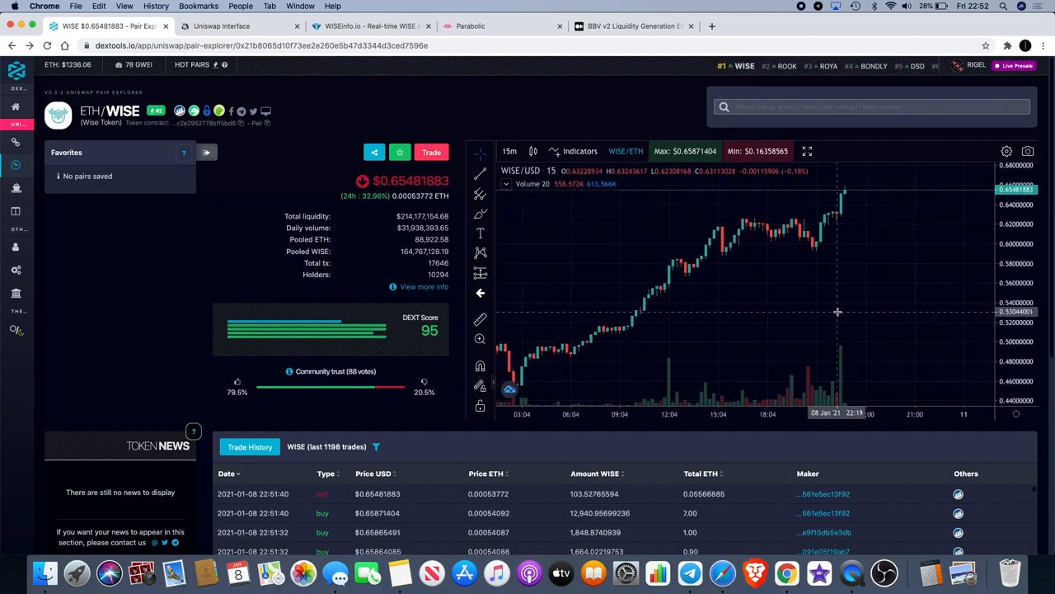
mouse_move(904, 247)
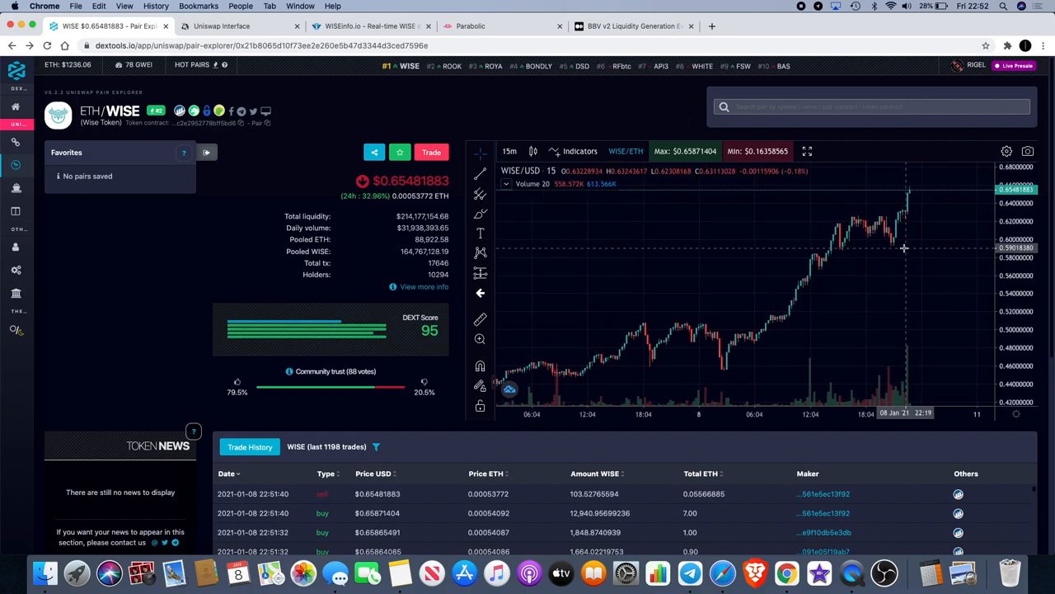
mouse_move(894, 252)
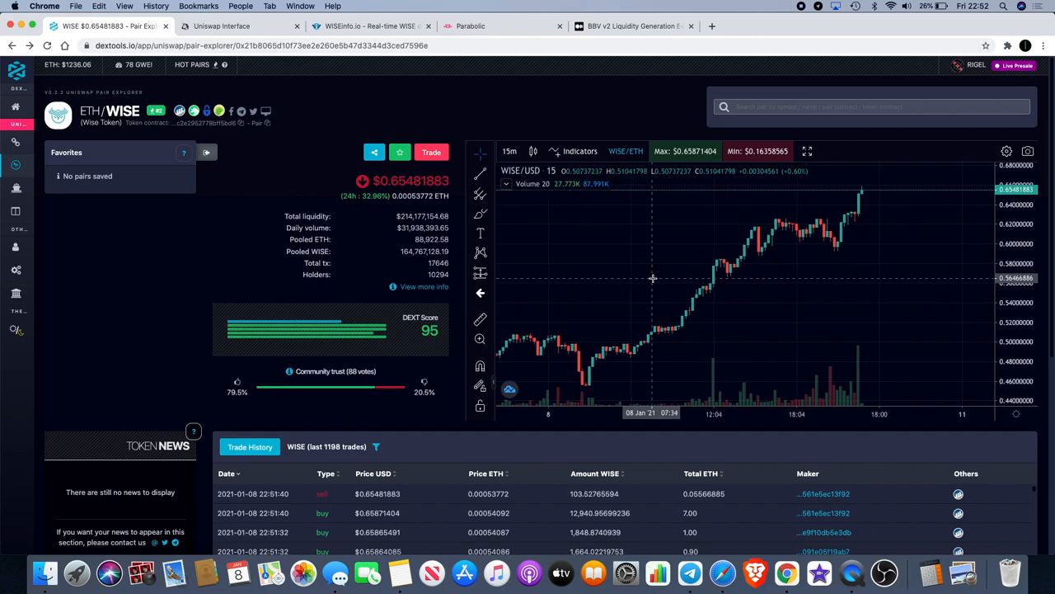
mouse_move(653, 277)
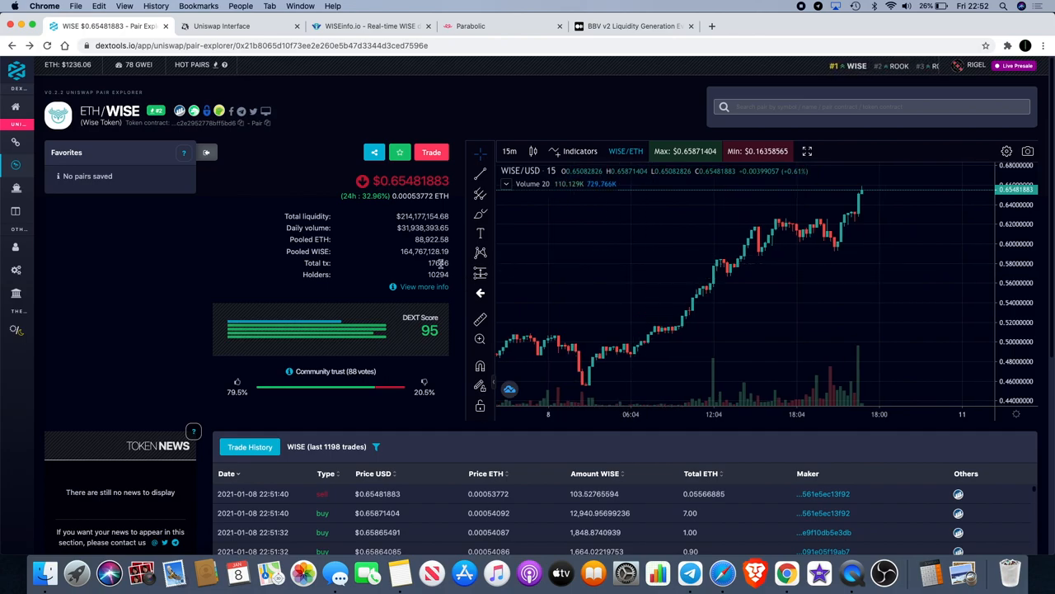
mouse_move(548, 241)
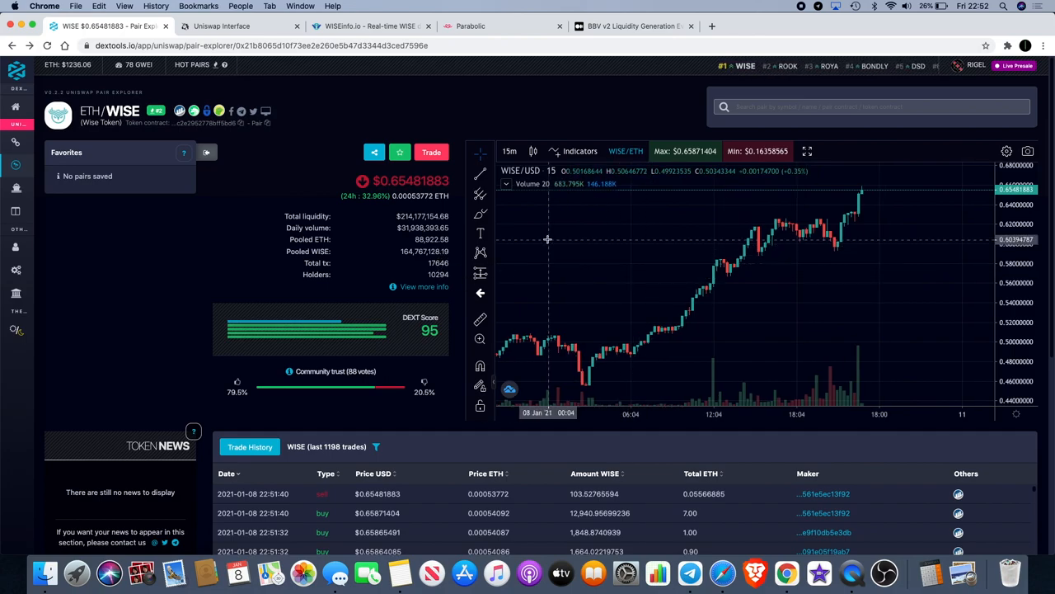
mouse_move(567, 239)
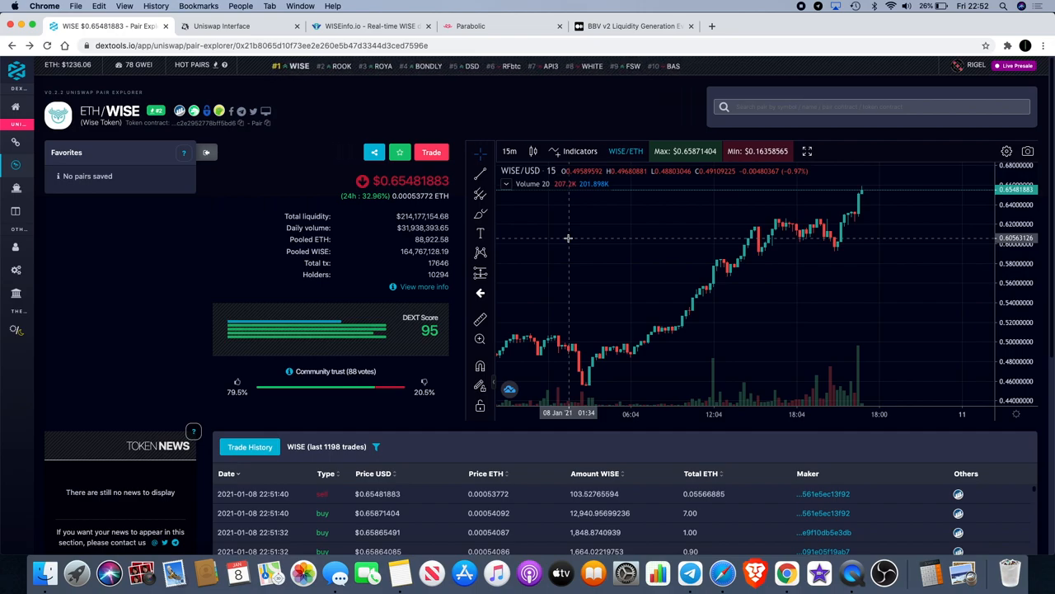
Show the DEXTools ETH/WISE pair with its 15-minute WISE/USD candle chart and trade history
click(239, 66)
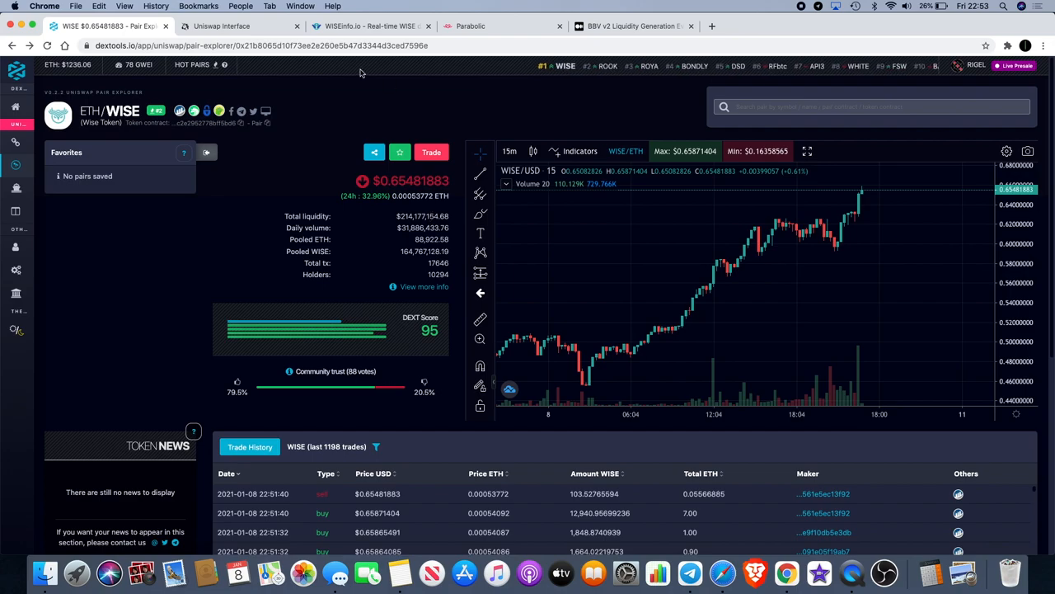
mouse_move(371, 26)
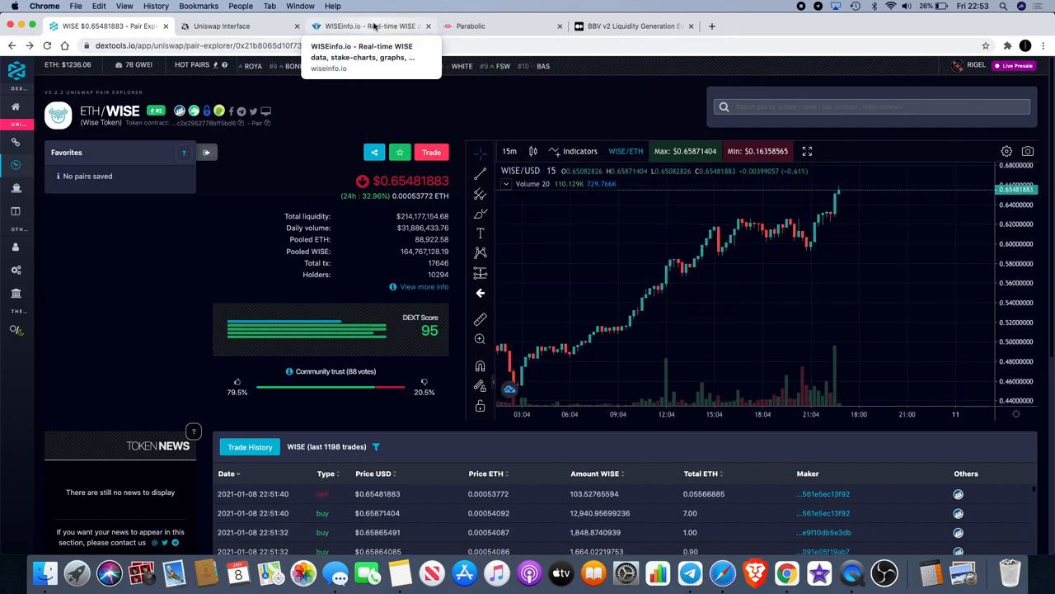
Compare the DEXTools chart with WISEinfo.io's hourly WISE/WETH Uniswap chart and pan along the price rise
click(366, 27)
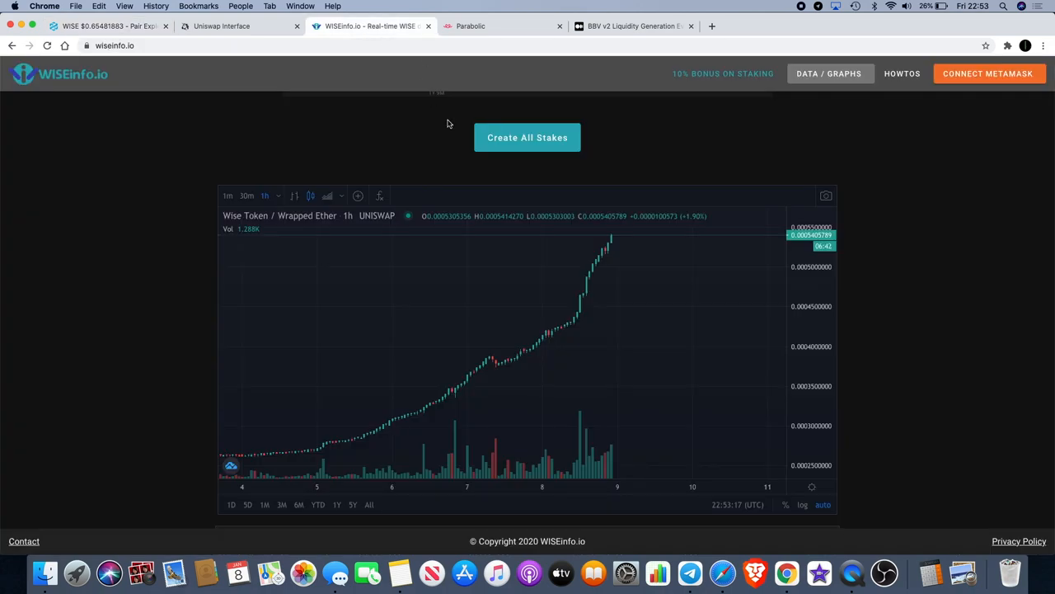
click(108, 26)
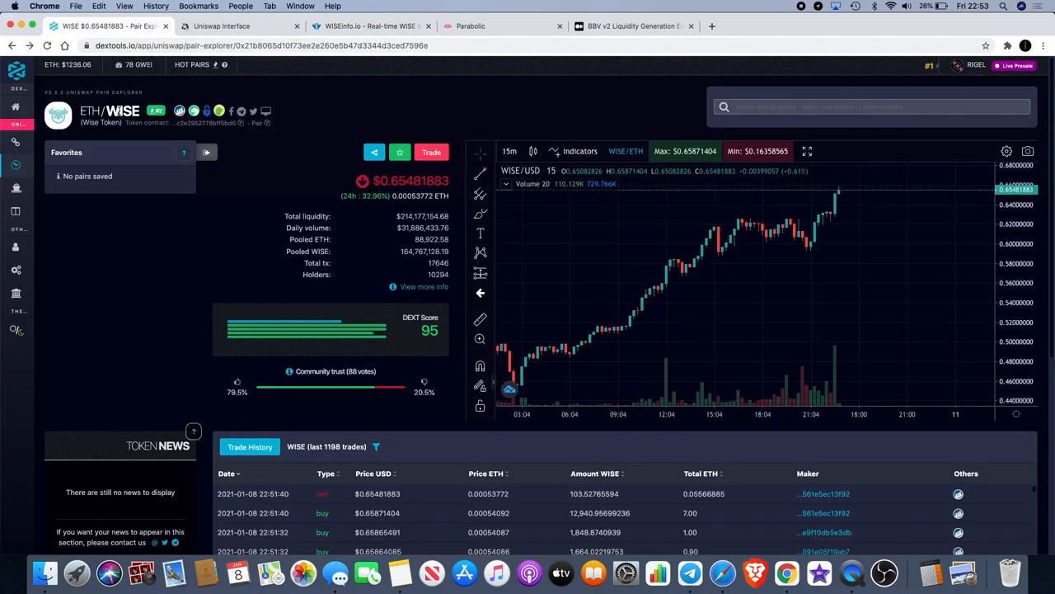
click(366, 27)
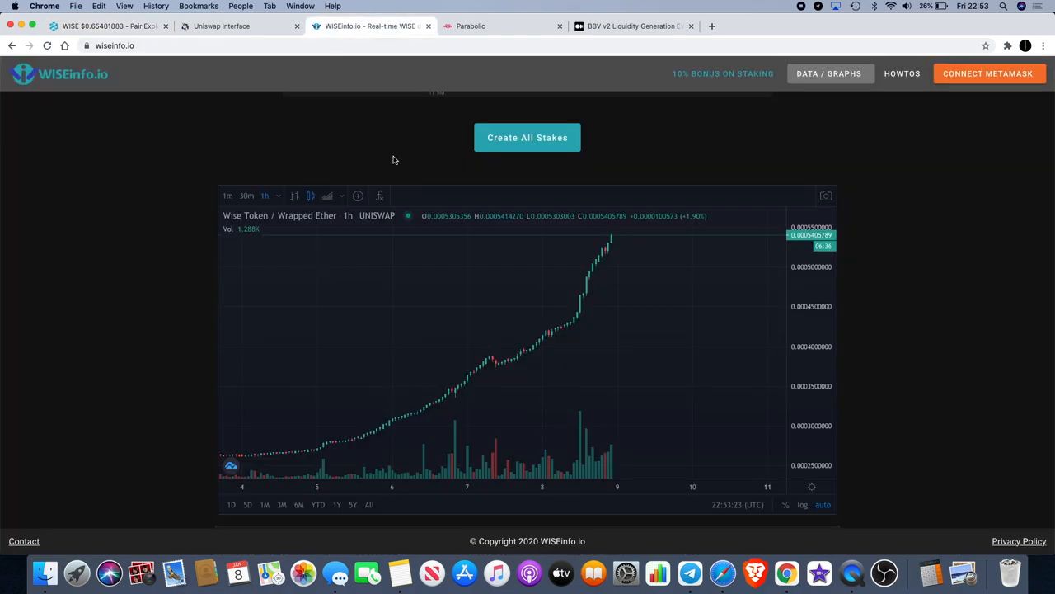
mouse_move(503, 283)
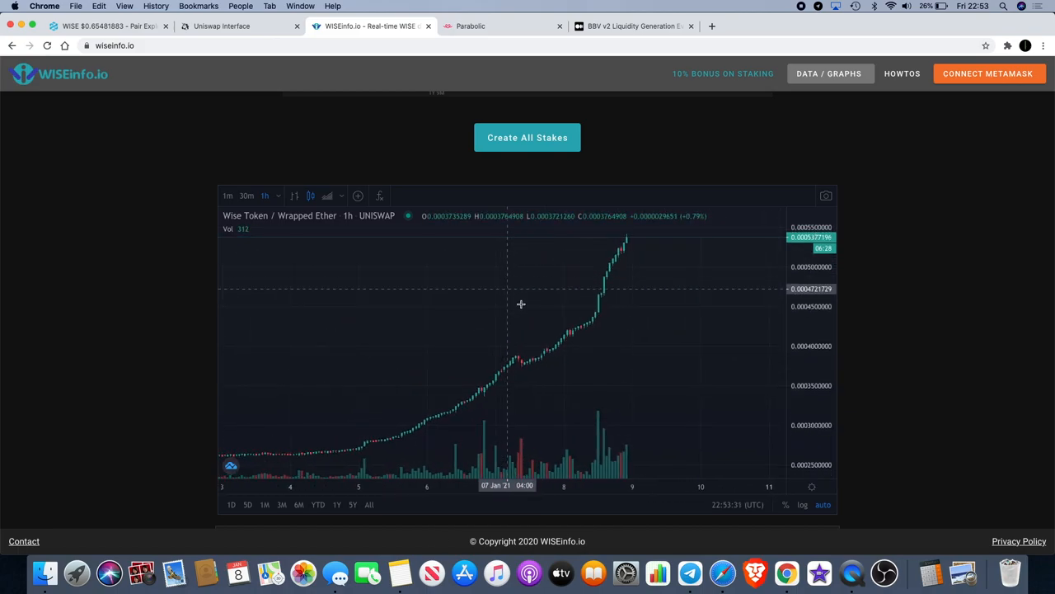
mouse_move(505, 442)
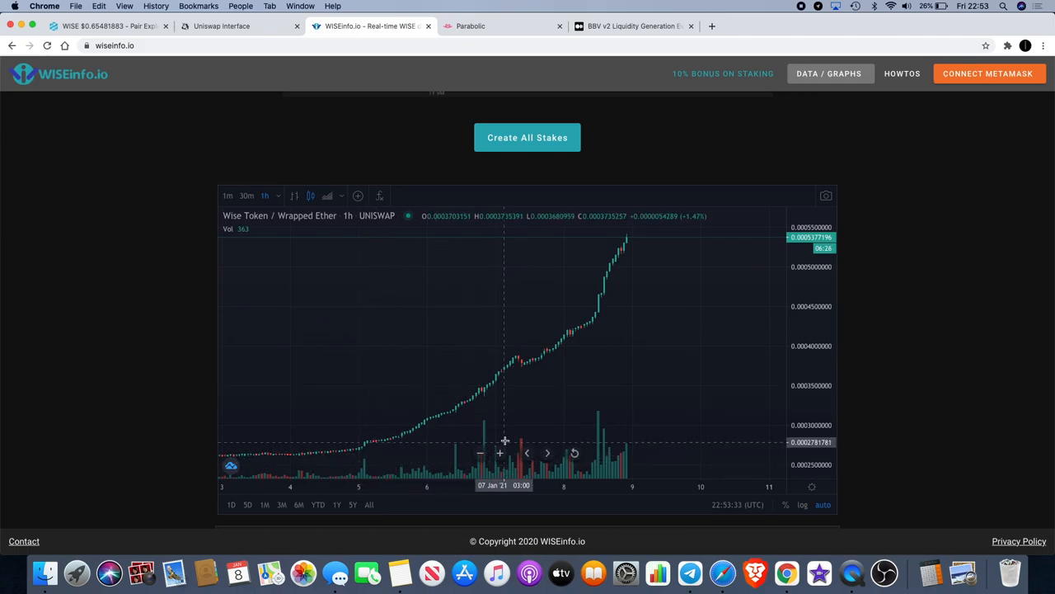
mouse_move(630, 425)
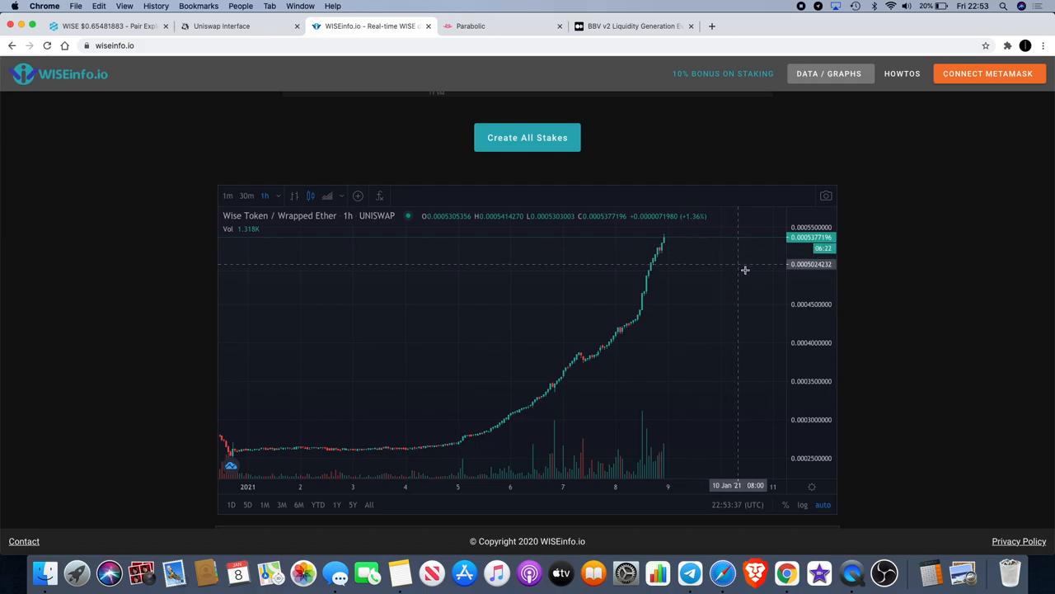
mouse_move(656, 291)
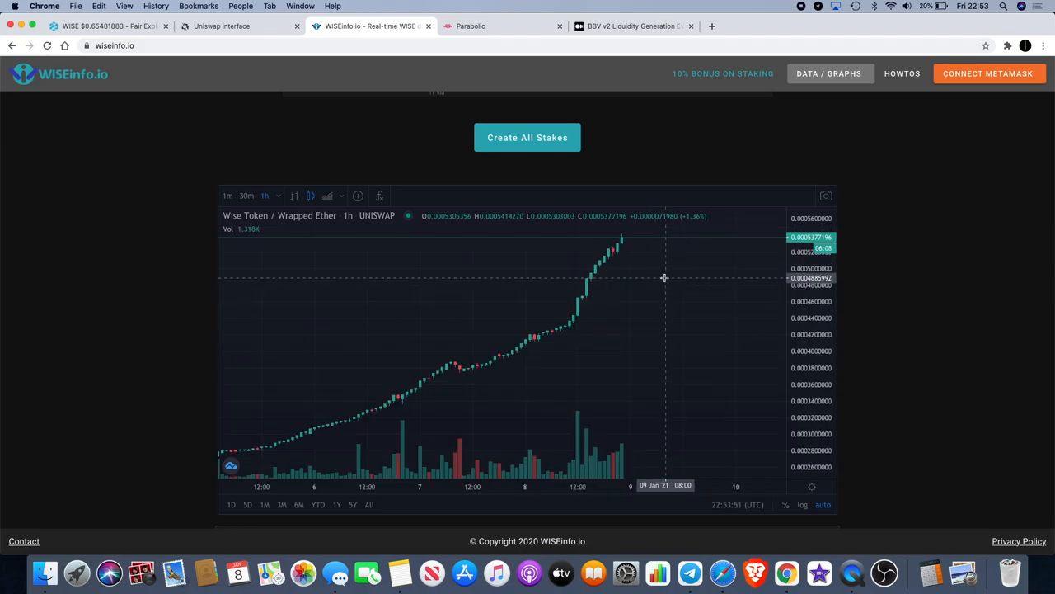
mouse_move(635, 278)
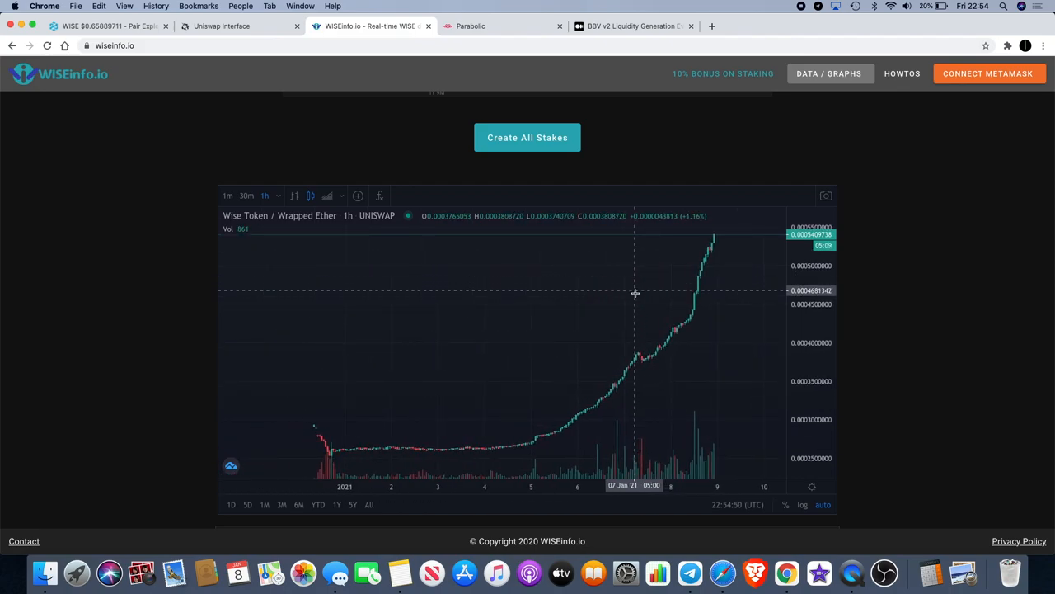
scroll(right, 3)
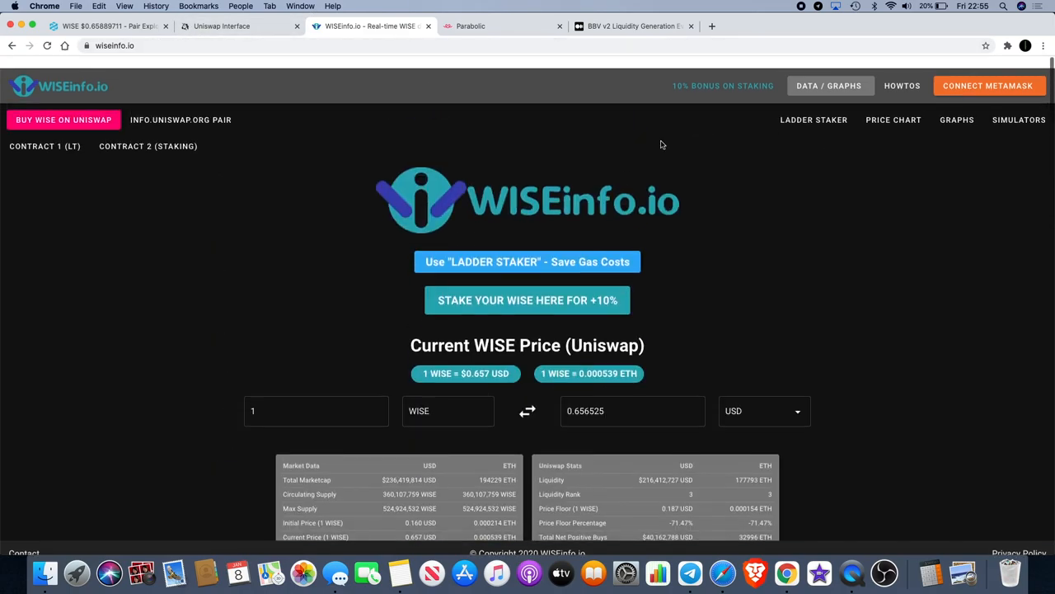
Scroll WISEinfo.io from the current WISE price and market tables down to the Ladder Staker section
scroll(down, 3)
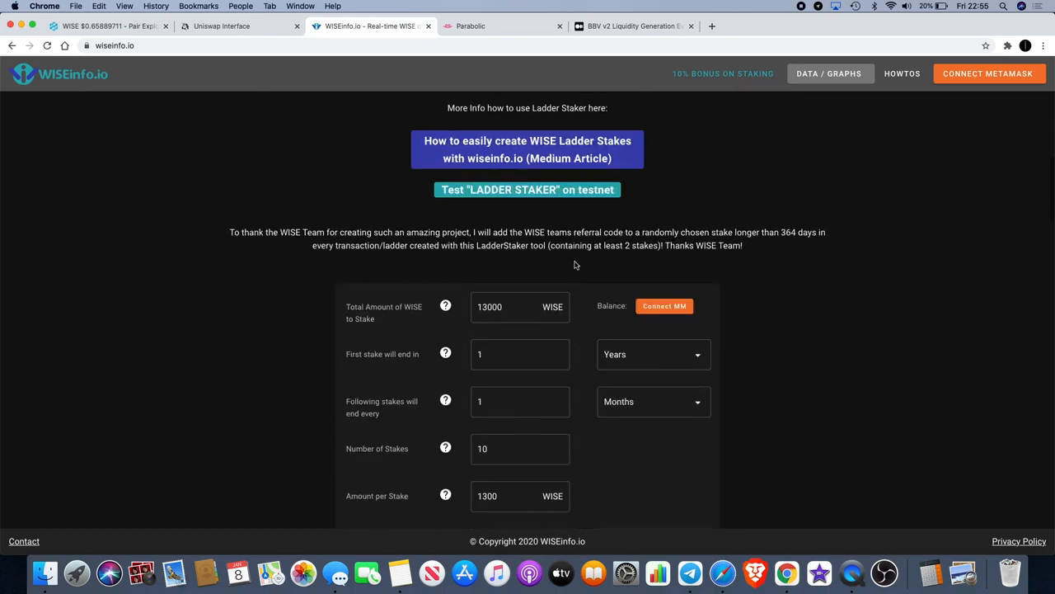
scroll(up, 3)
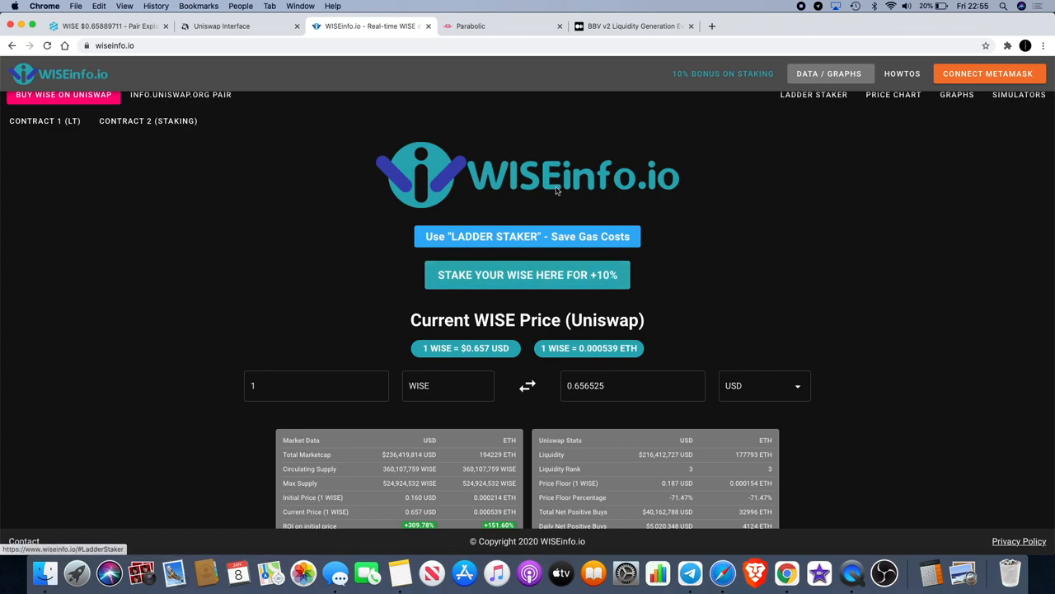
mouse_move(508, 214)
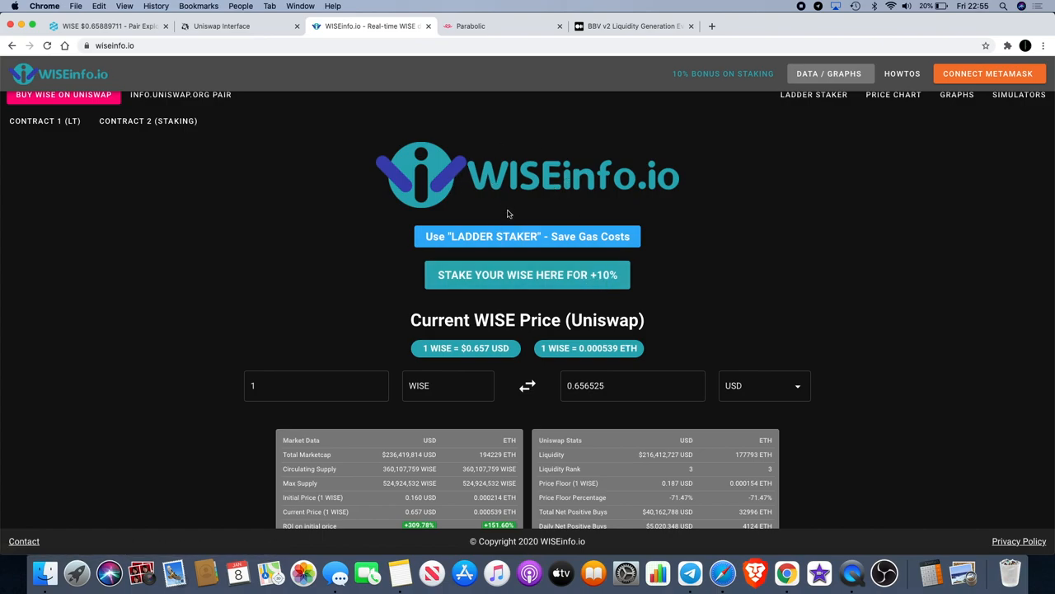
mouse_move(553, 194)
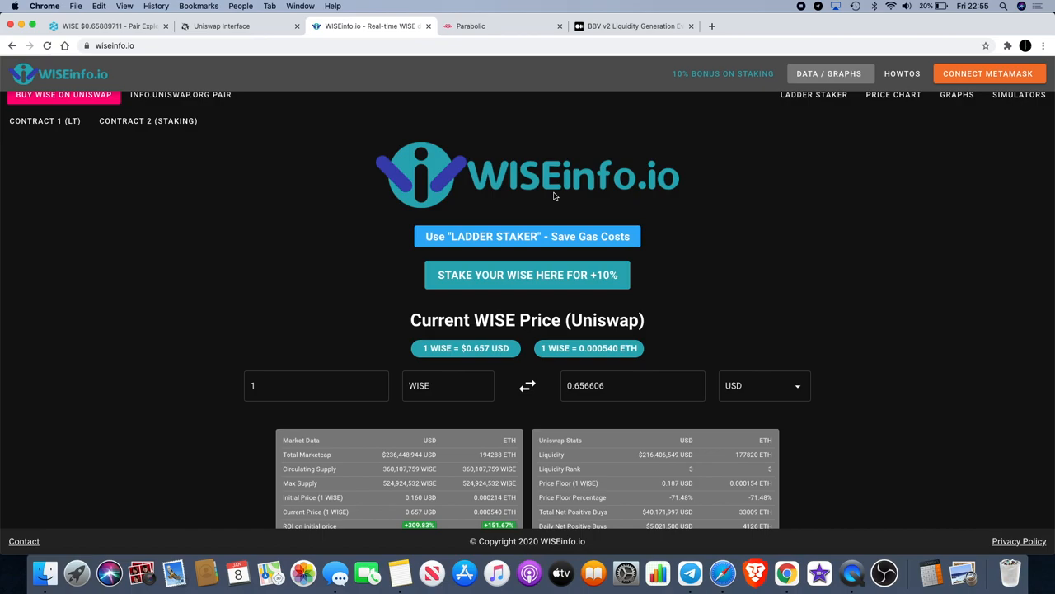
mouse_move(681, 218)
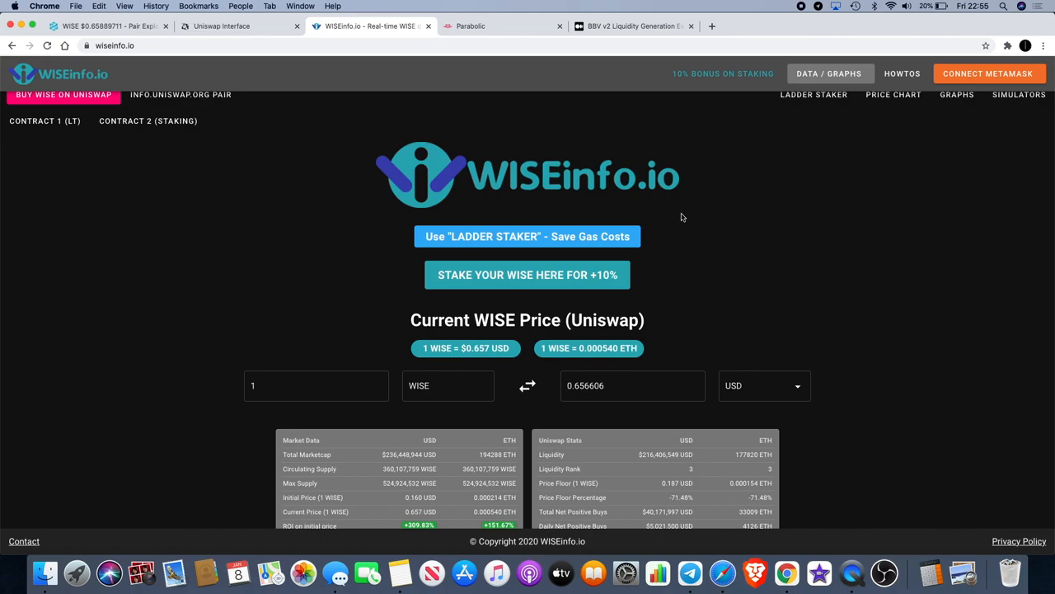
scroll(down, 3)
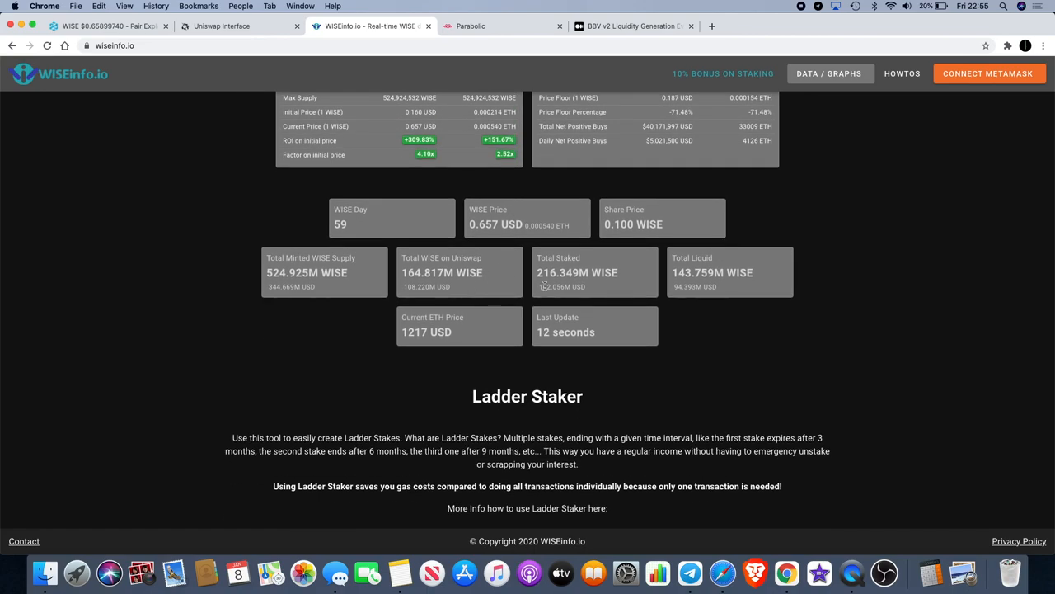
scroll(down, 3)
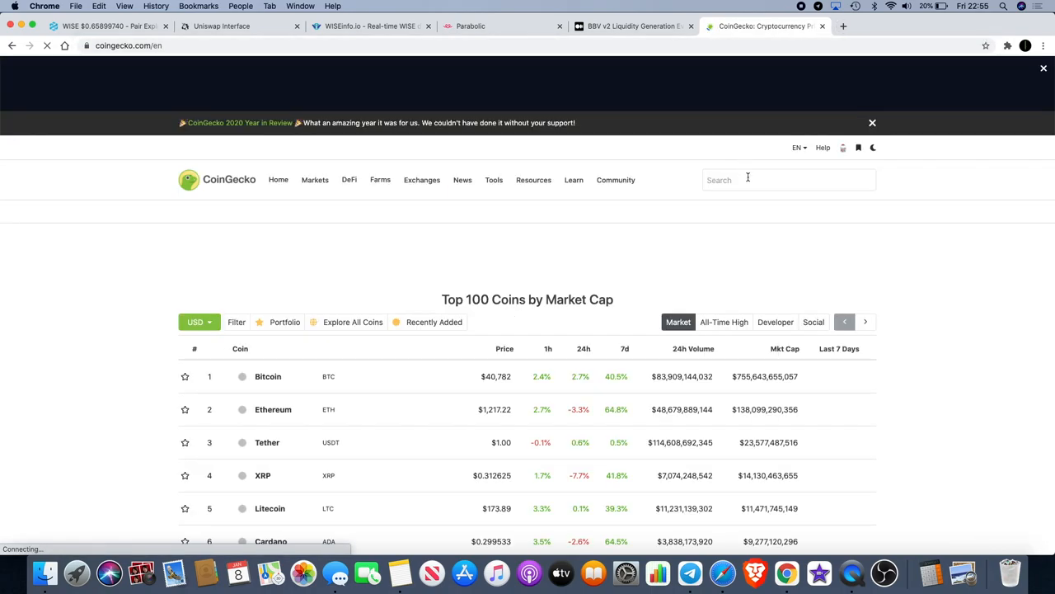
Search CoinGecko for 'wise' and review the Wise (WISE) coin page's price and chart
text(wise)
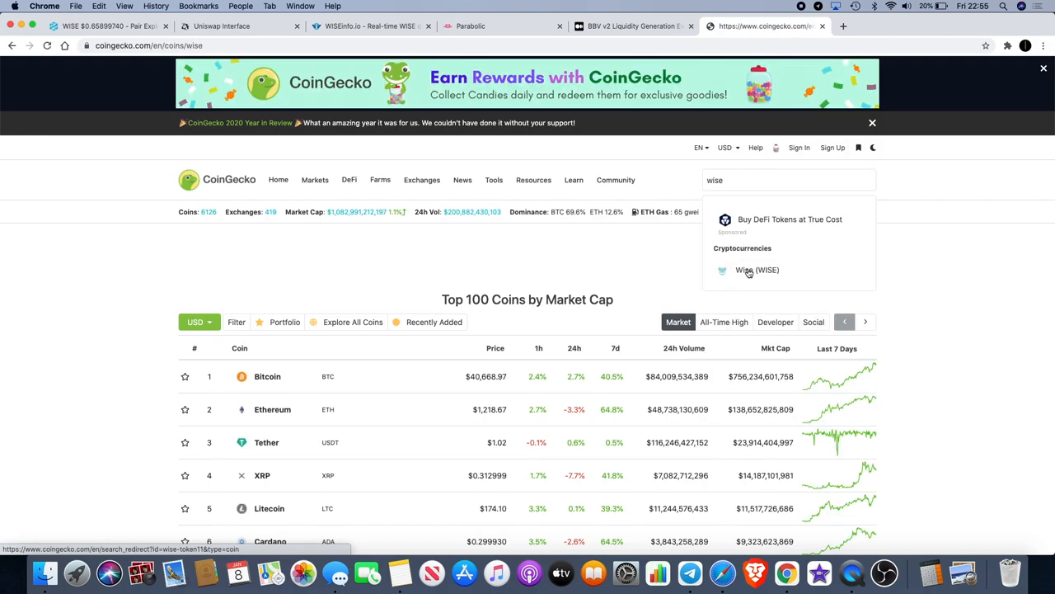
click(748, 271)
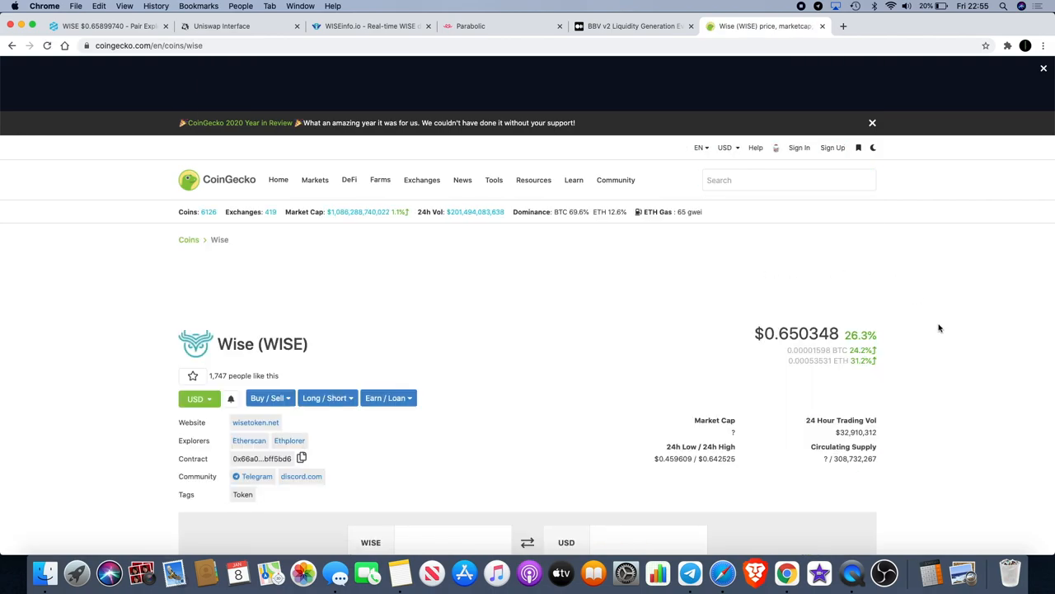
scroll(down, 3)
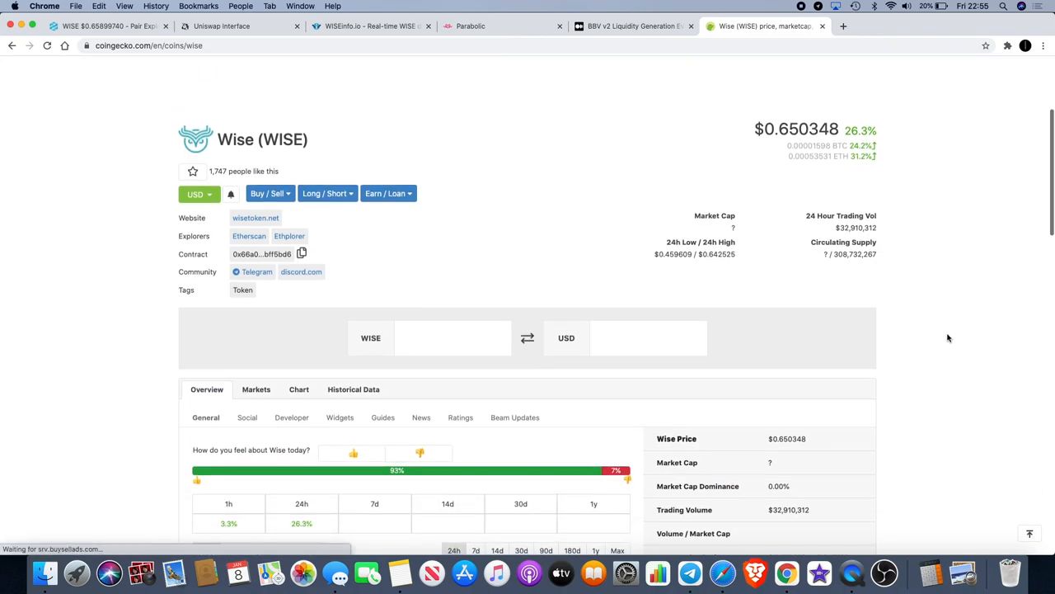
mouse_move(739, 231)
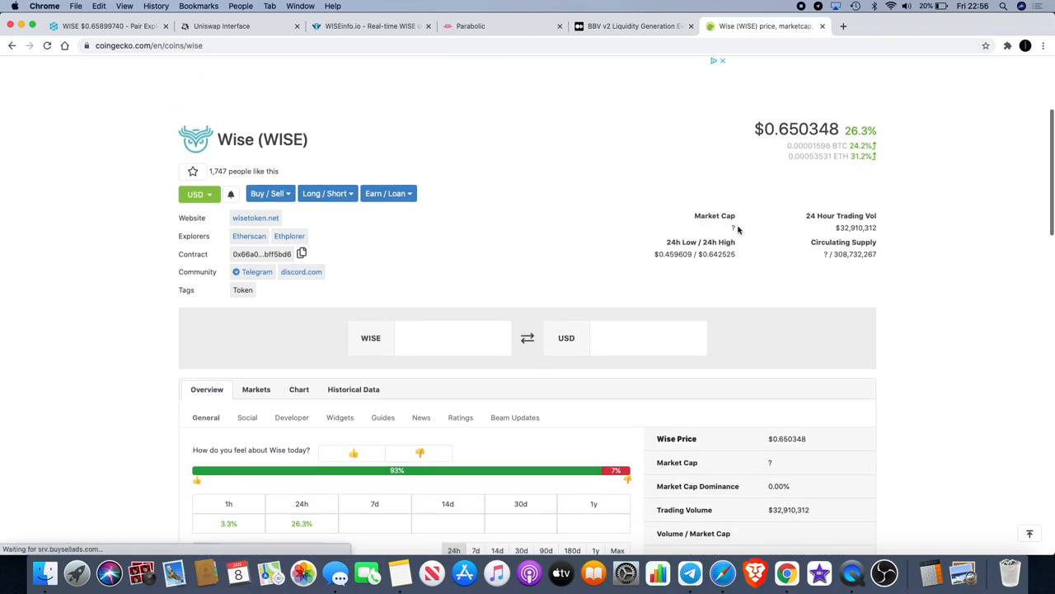
mouse_move(880, 242)
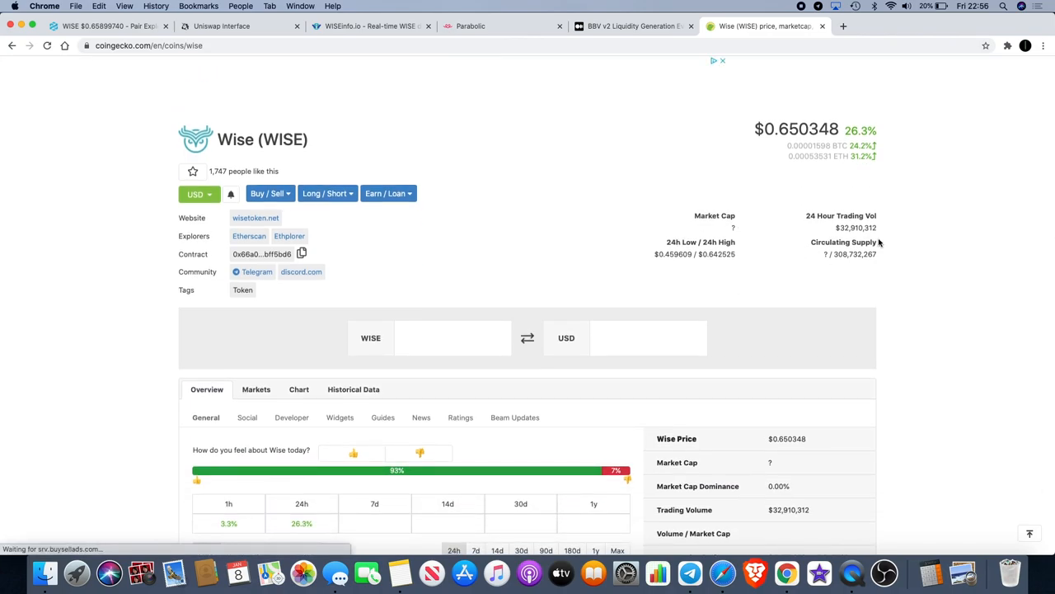
scroll(down, 3)
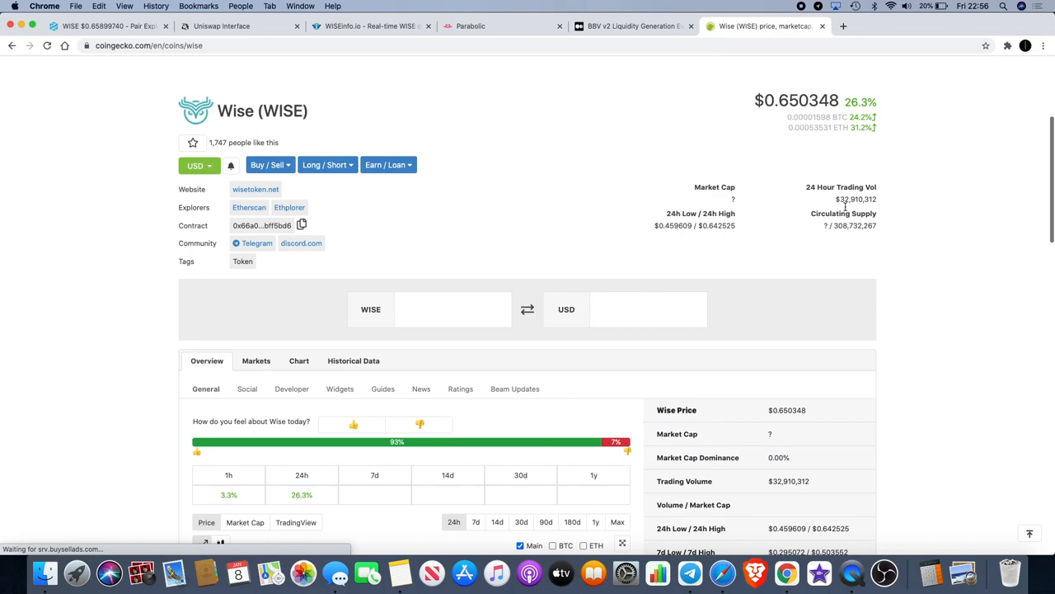
scroll(down, 3)
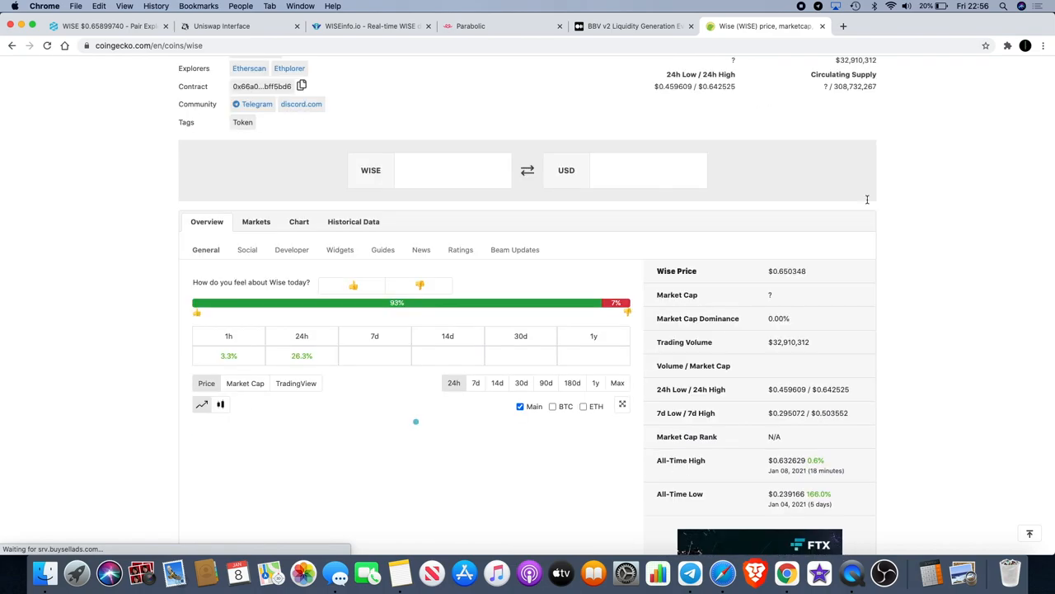
scroll(up, 3)
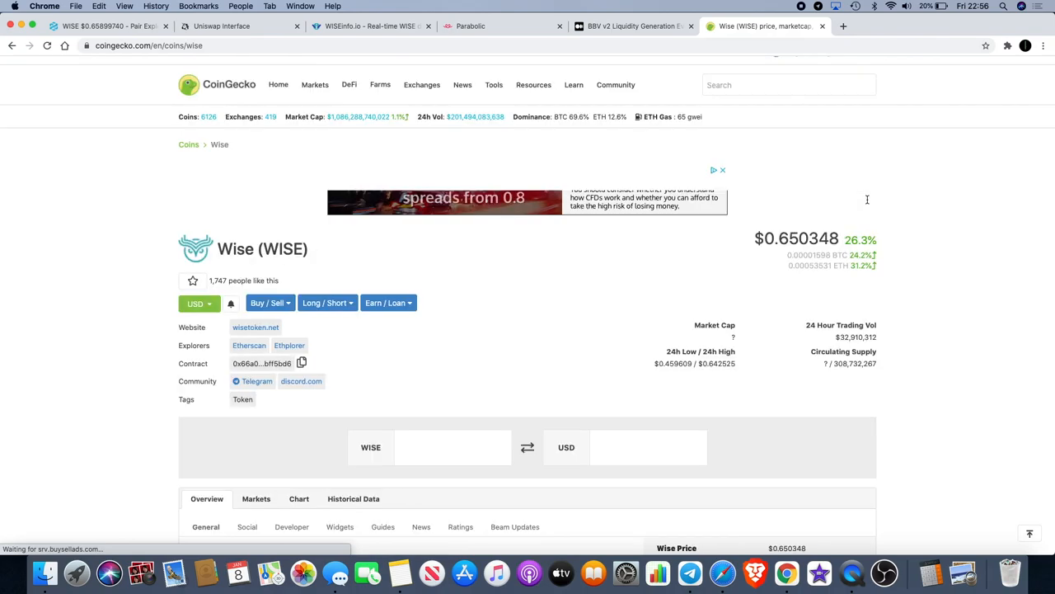
Look over WISE's trading markets and description, then return to the WISEinfo.io staking page
scroll(down, 3)
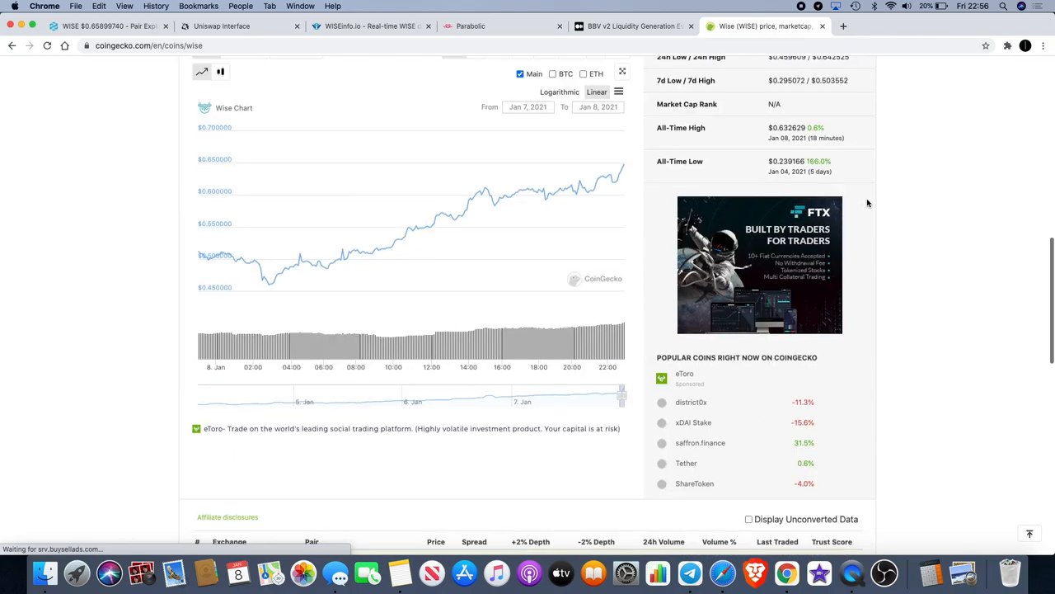
scroll(down, 3)
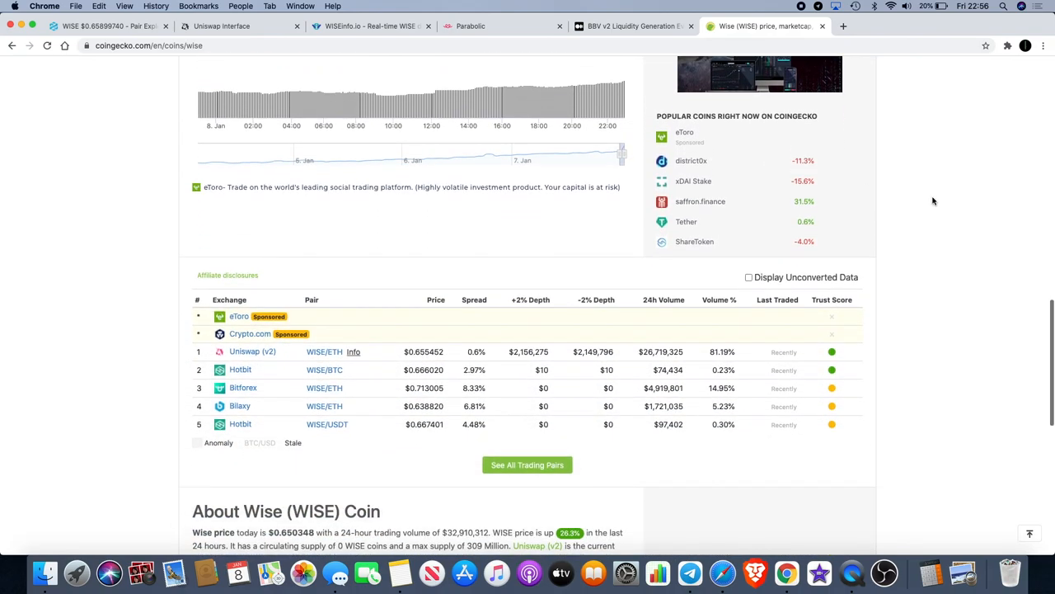
scroll(down, 3)
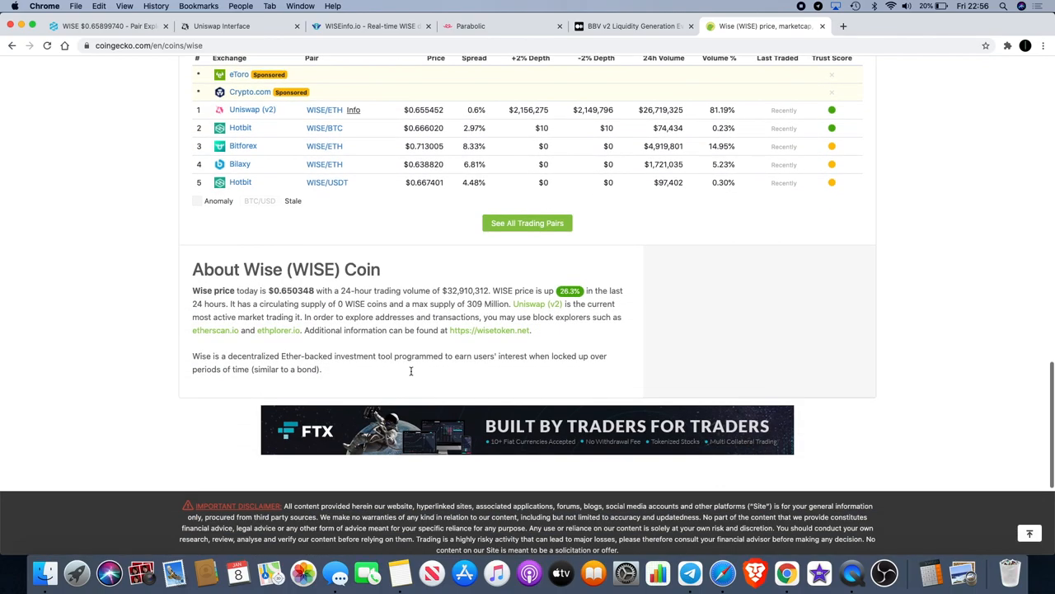
scroll(up, 3)
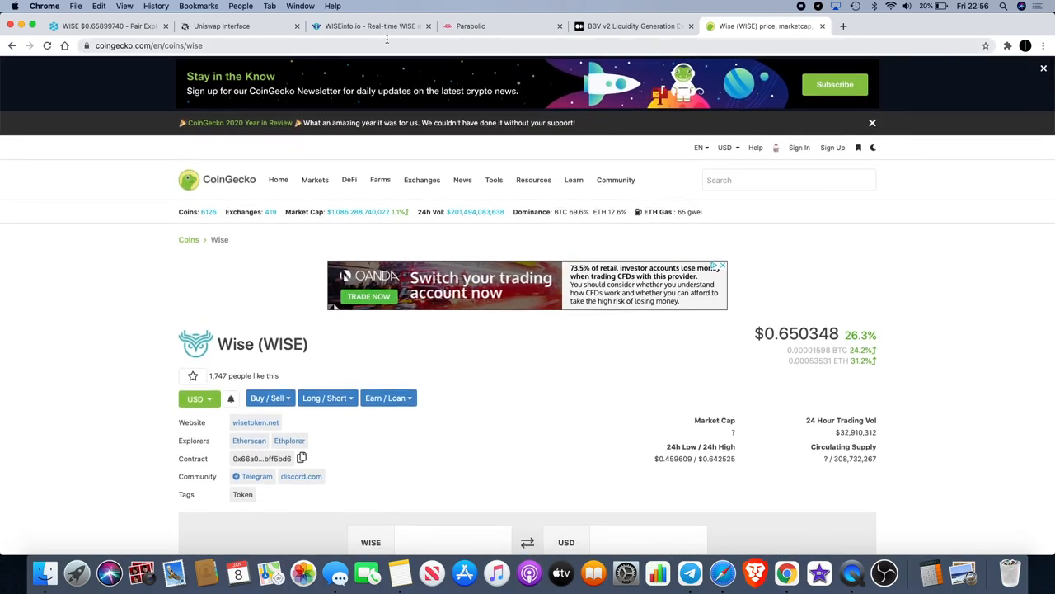
click(370, 27)
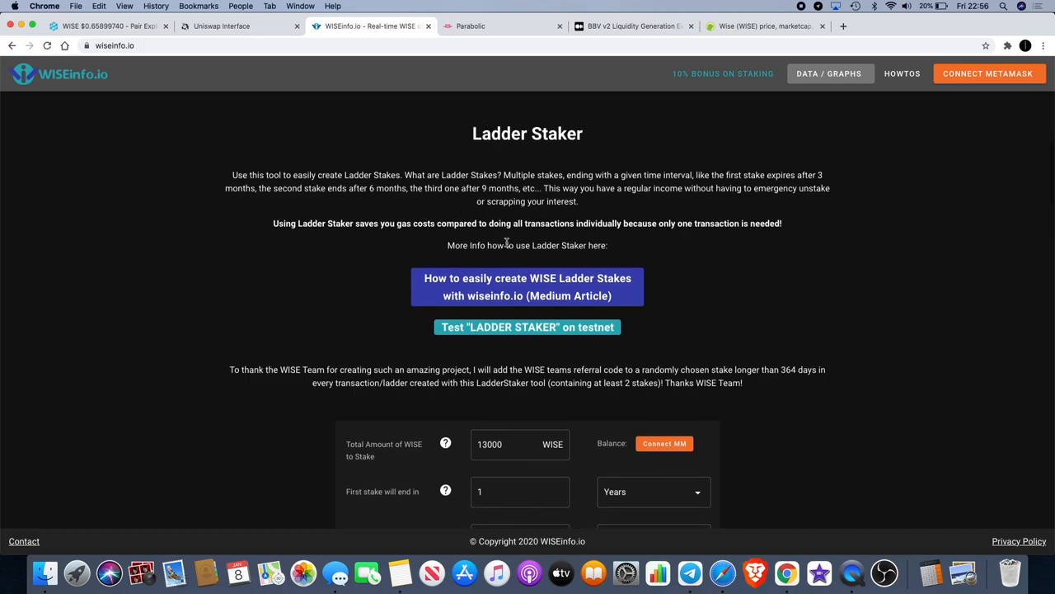
scroll(down, 3)
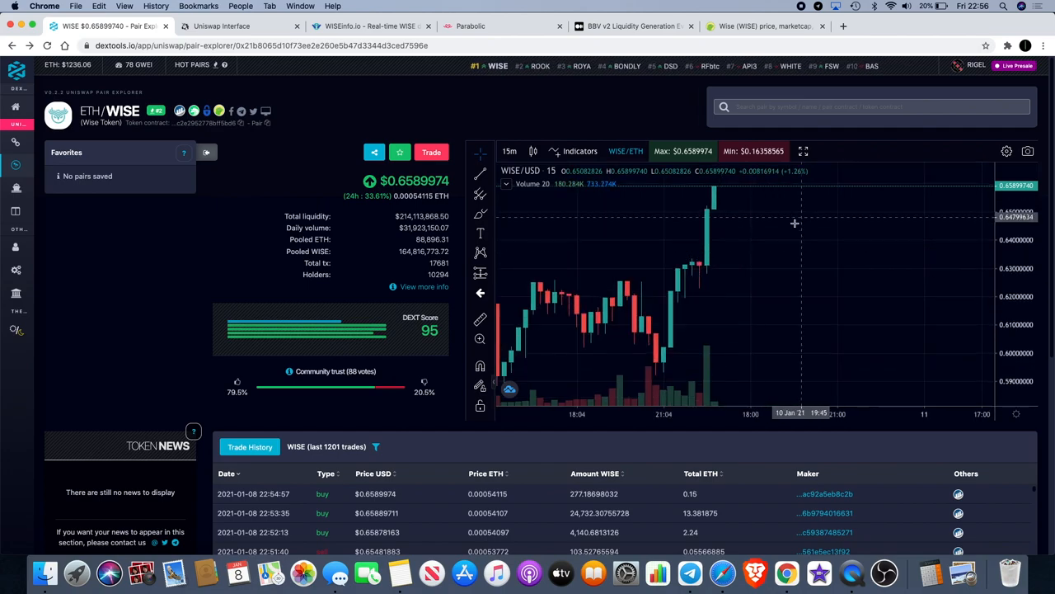
mouse_move(807, 190)
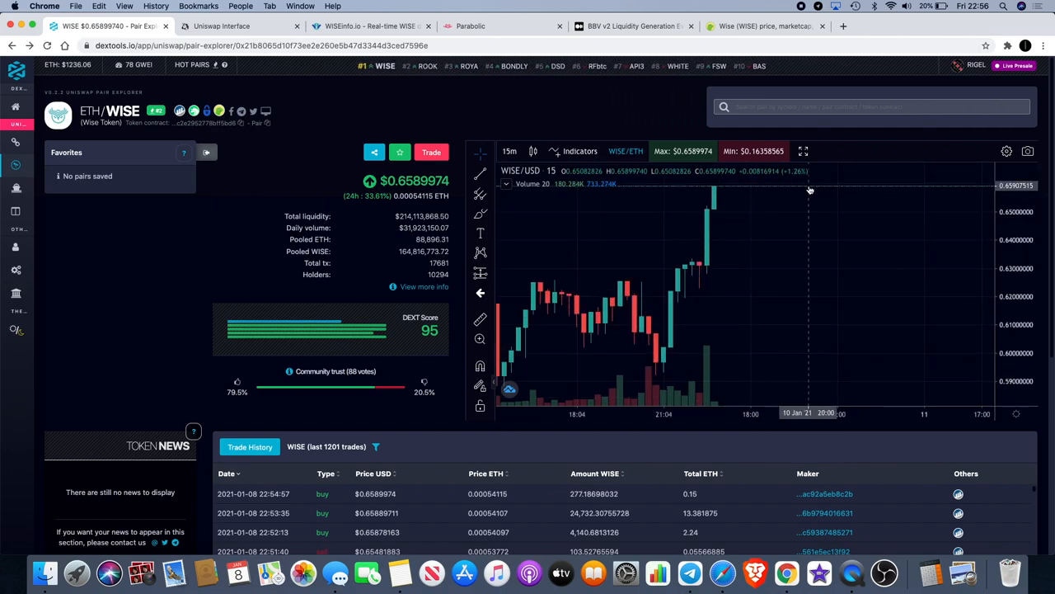
mouse_move(808, 188)
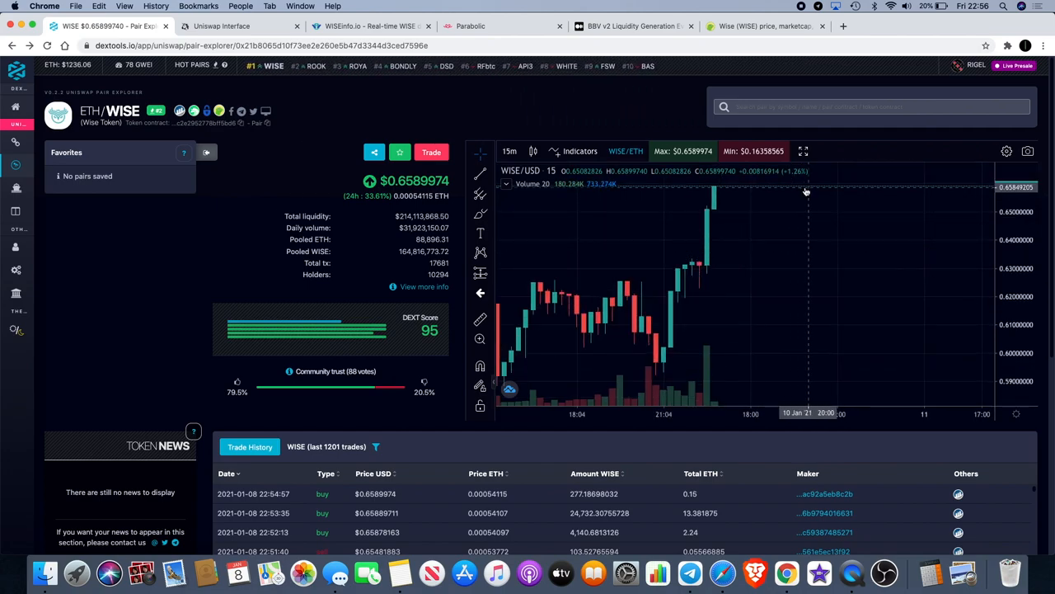
Zoom the DEXTools 15m WISE/USD candle chart to a wider time range near $0.659
scroll(down, 3)
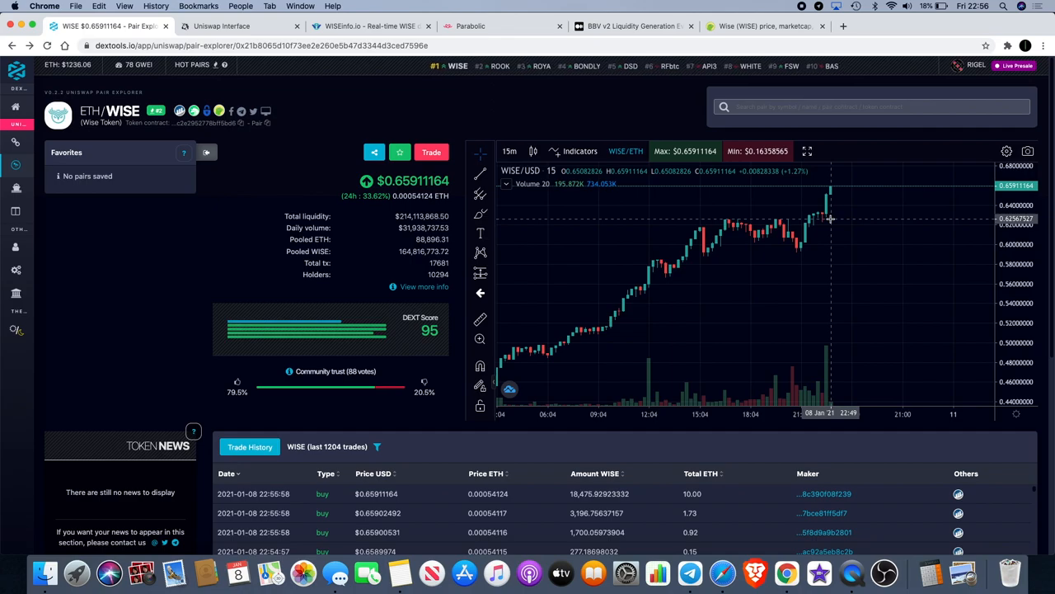
mouse_move(426, 69)
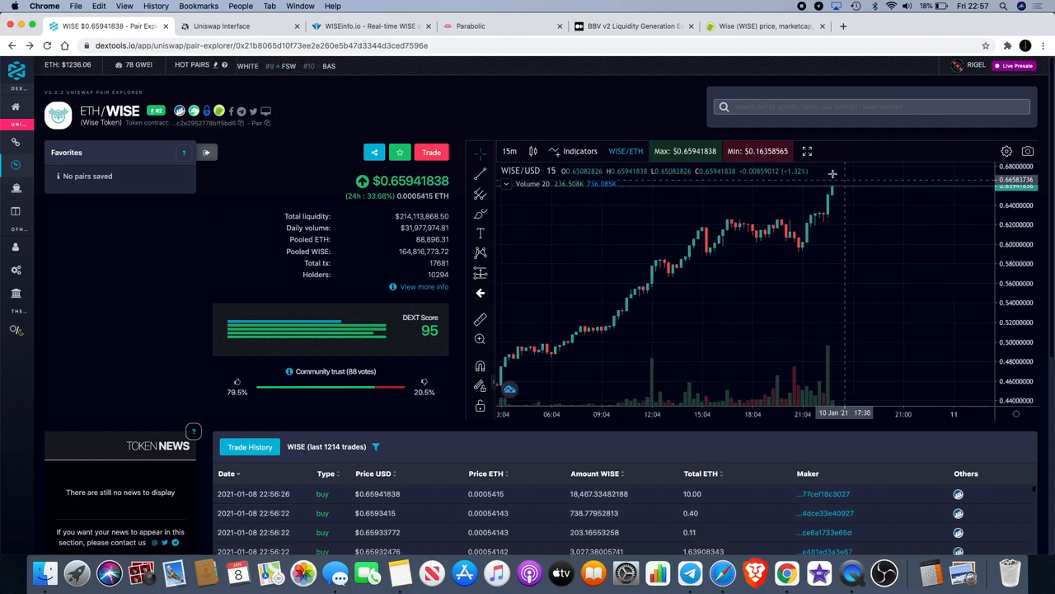
mouse_move(732, 200)
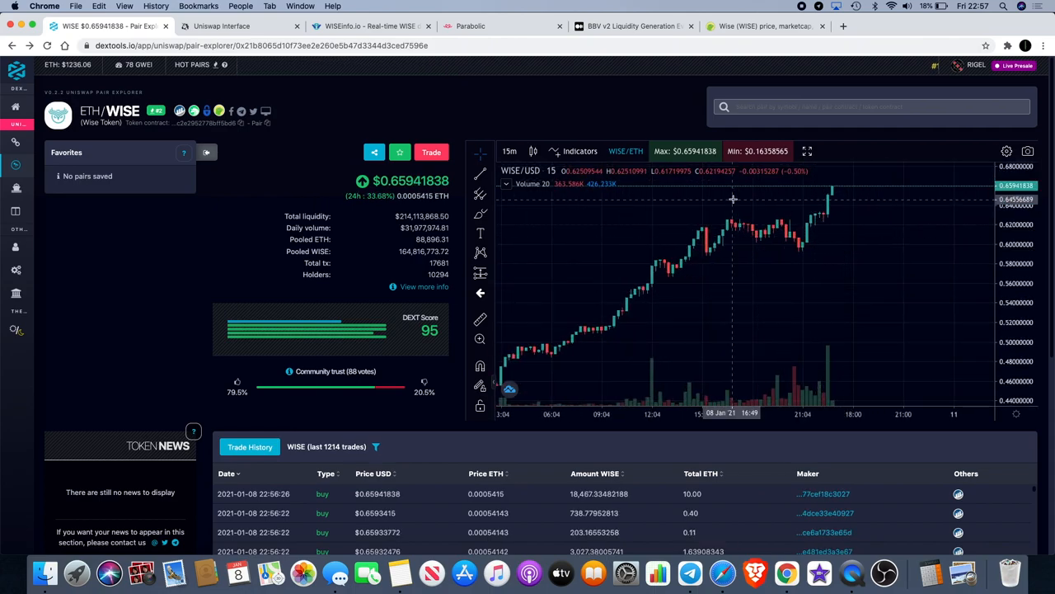
mouse_move(821, 237)
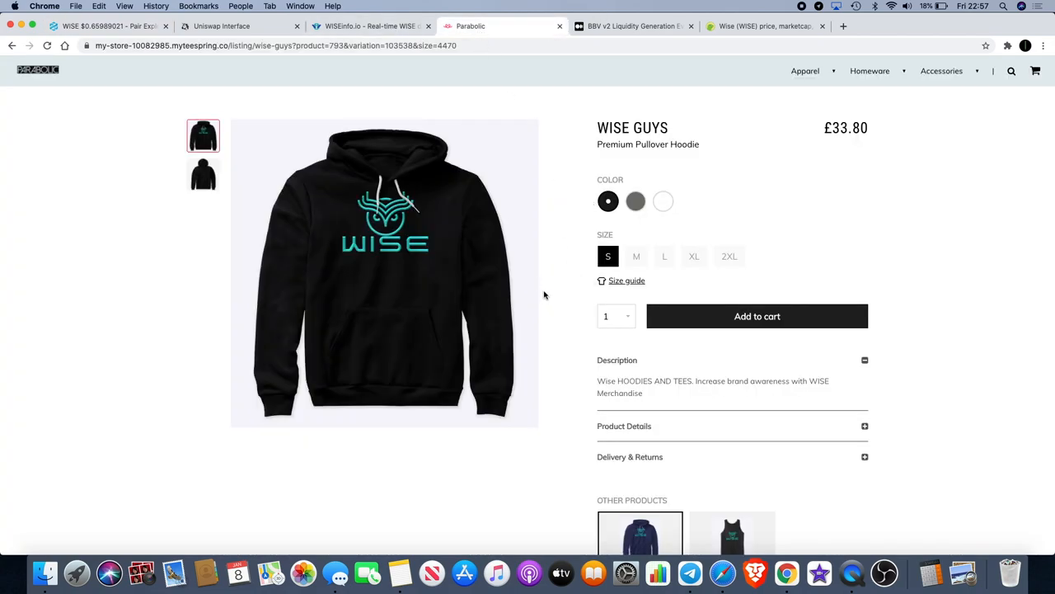
Review the WISE GUYS hoodie listing and related WISE merch, then move to the BBV v2 Medium article
scroll(down, 3)
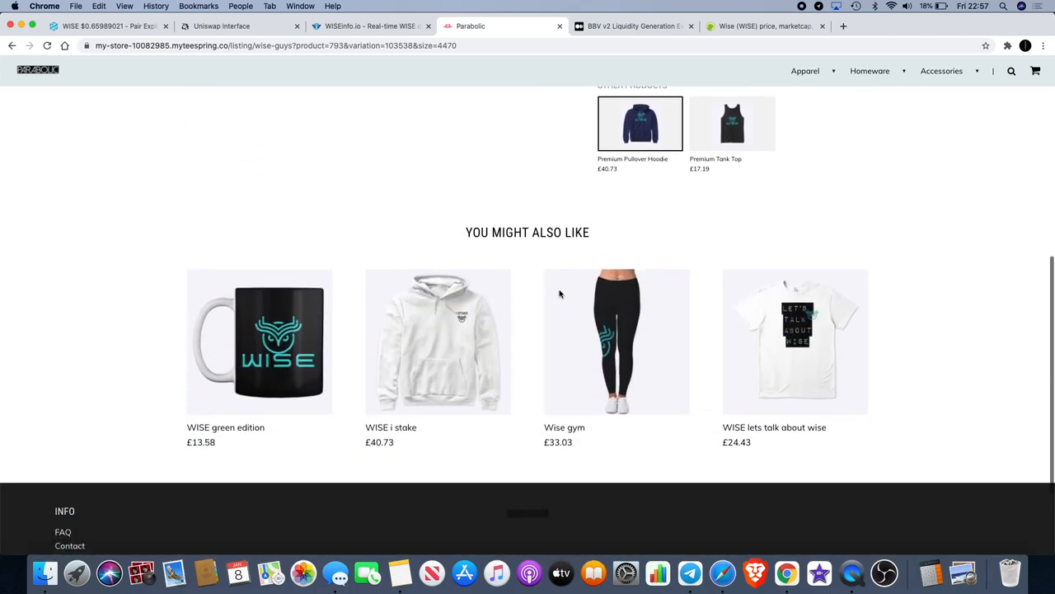
scroll(up, 3)
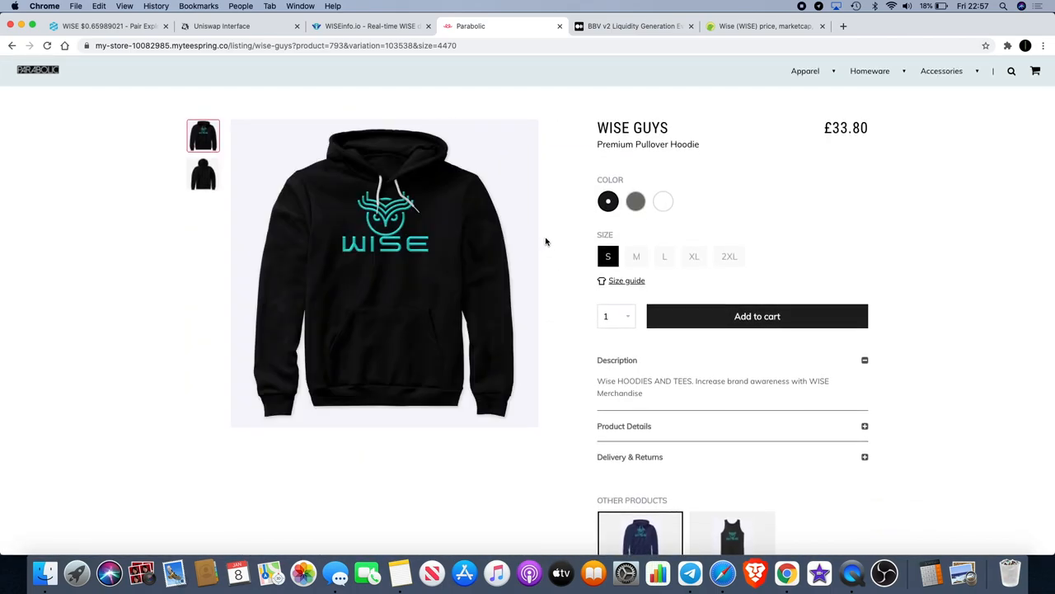
mouse_move(551, 229)
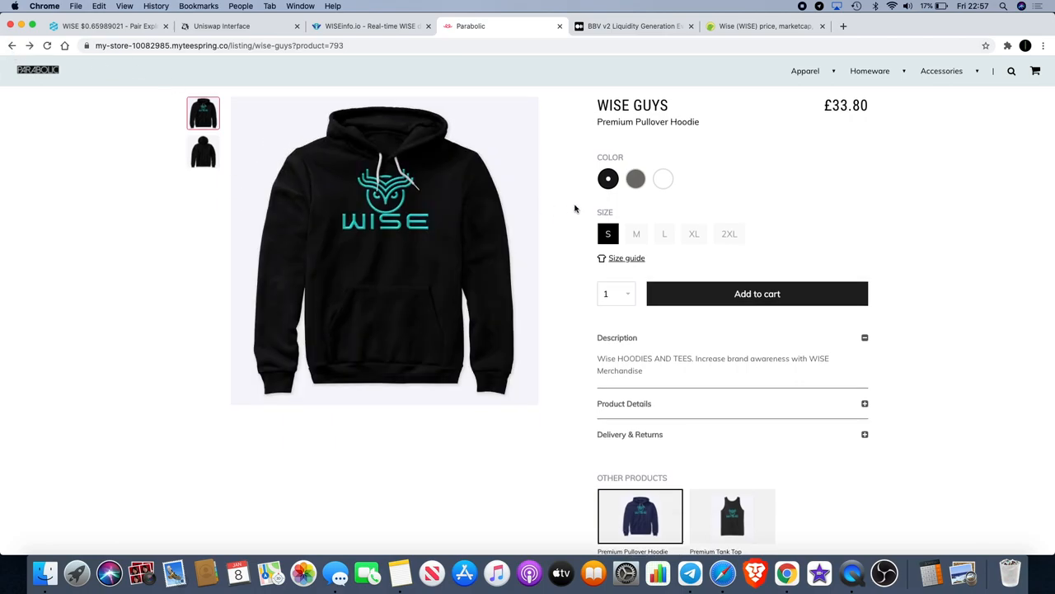
scroll(down, 3)
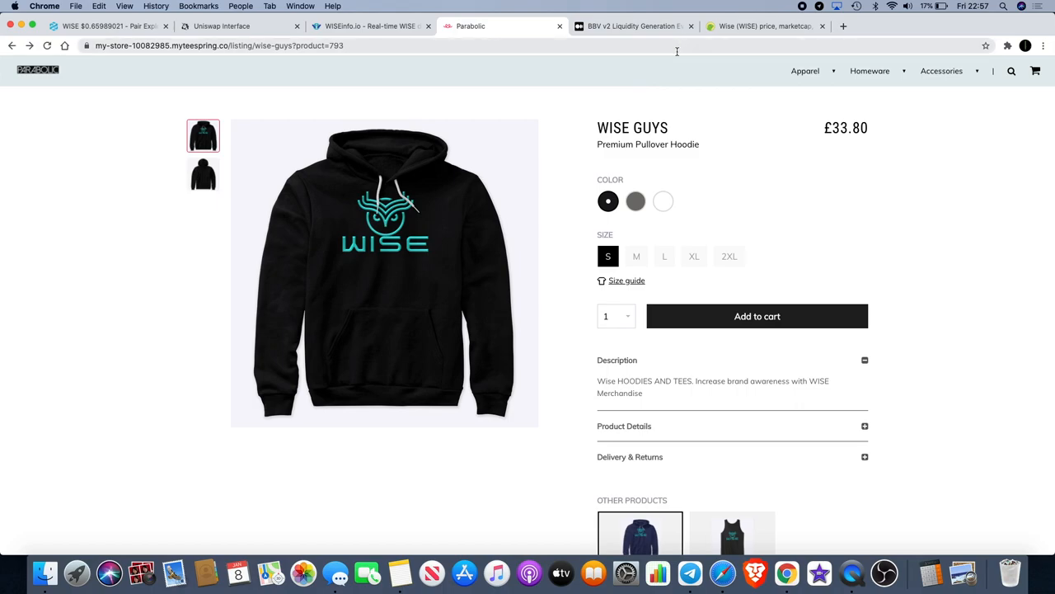
mouse_move(635, 89)
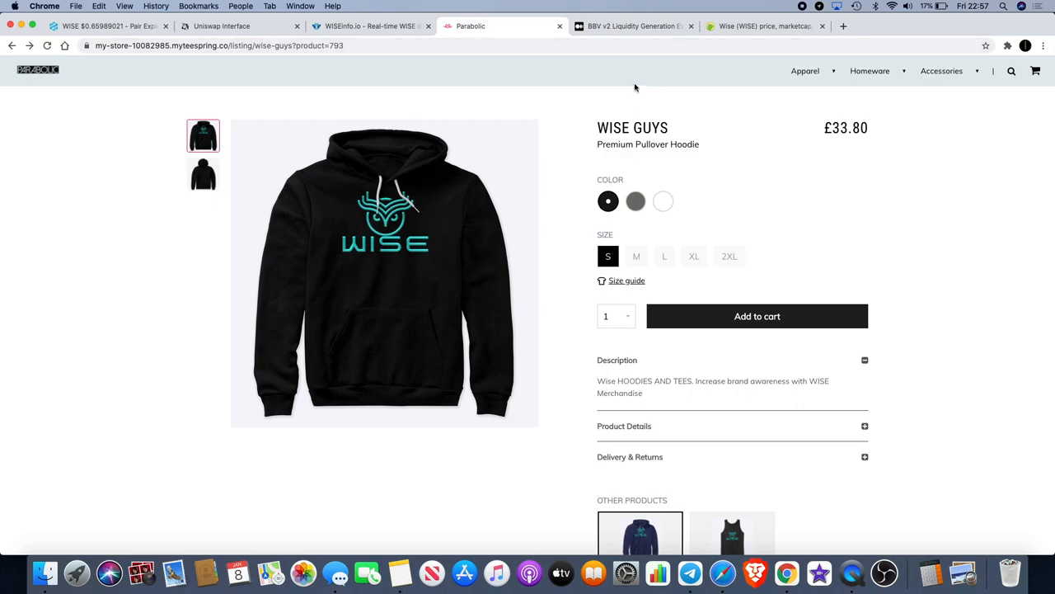
click(633, 27)
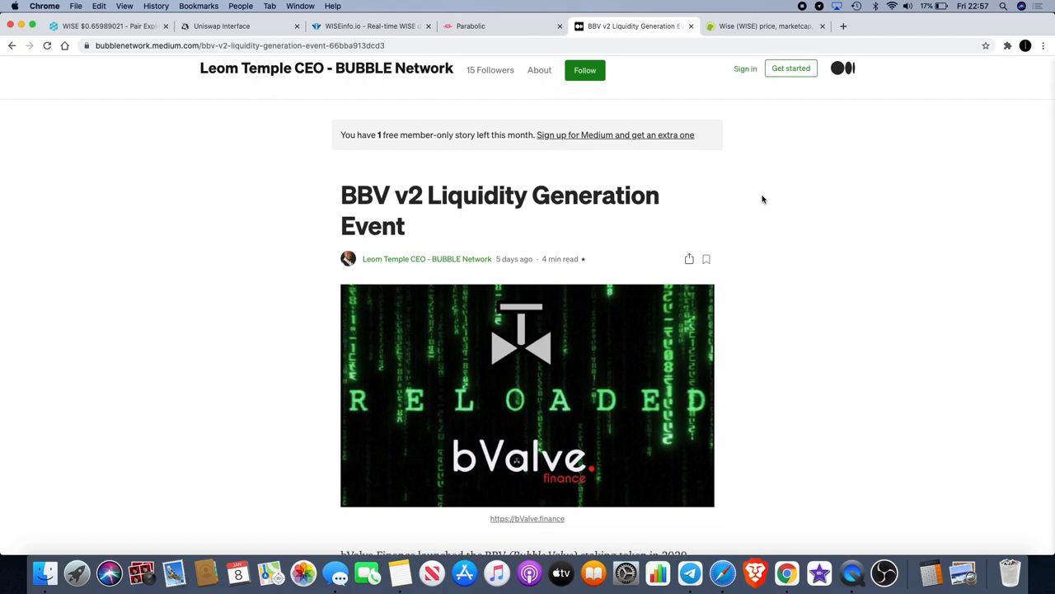
Read through the BBV v2 Liquidity Generation Event article's opening sections and tokenomics
scroll(down, 3)
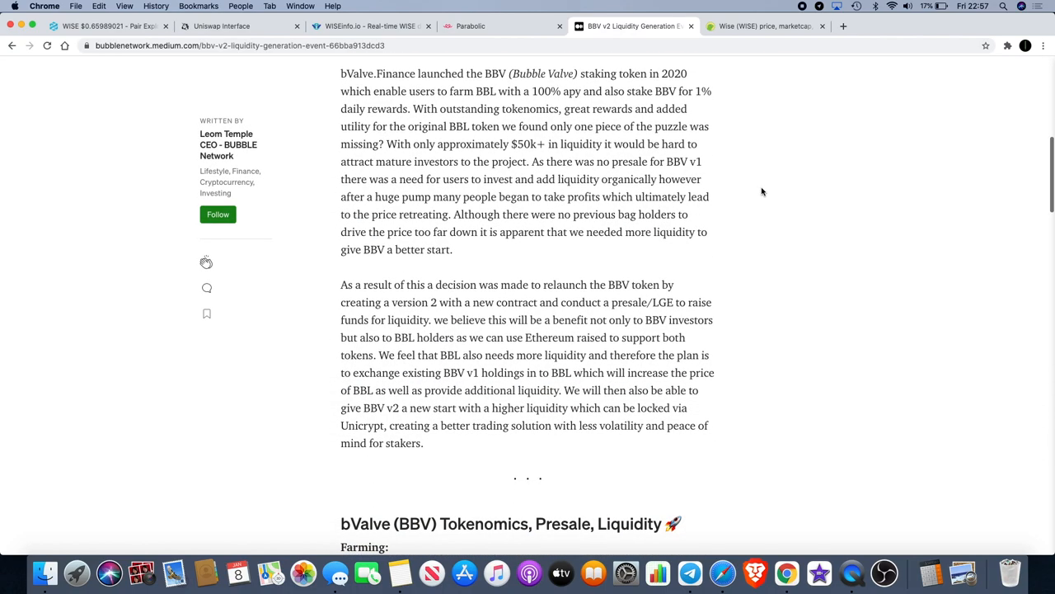
scroll(down, 3)
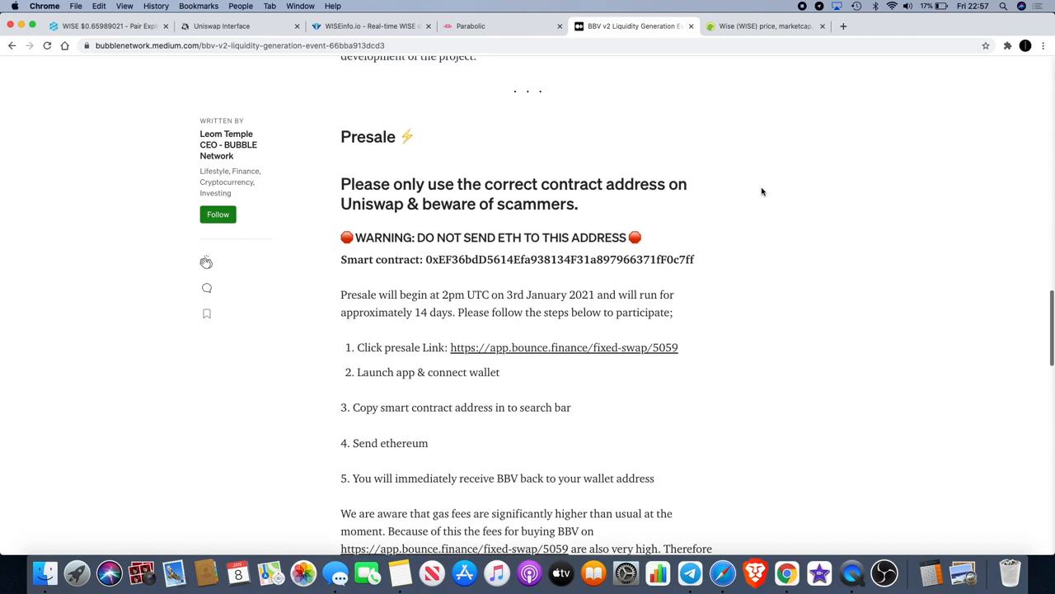
scroll(up, 3)
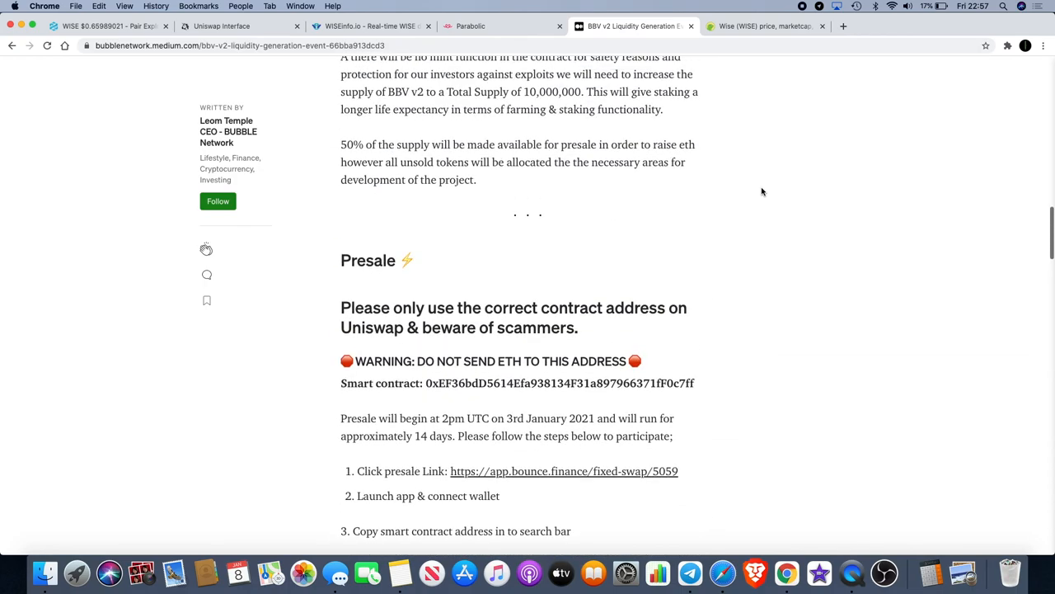
scroll(down, 3)
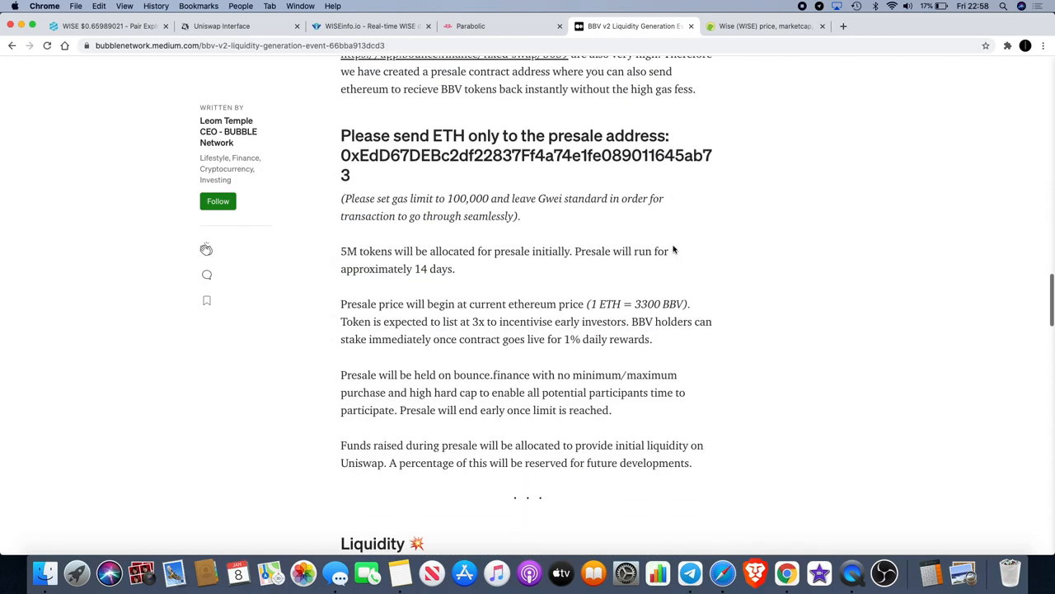
scroll(down, 3)
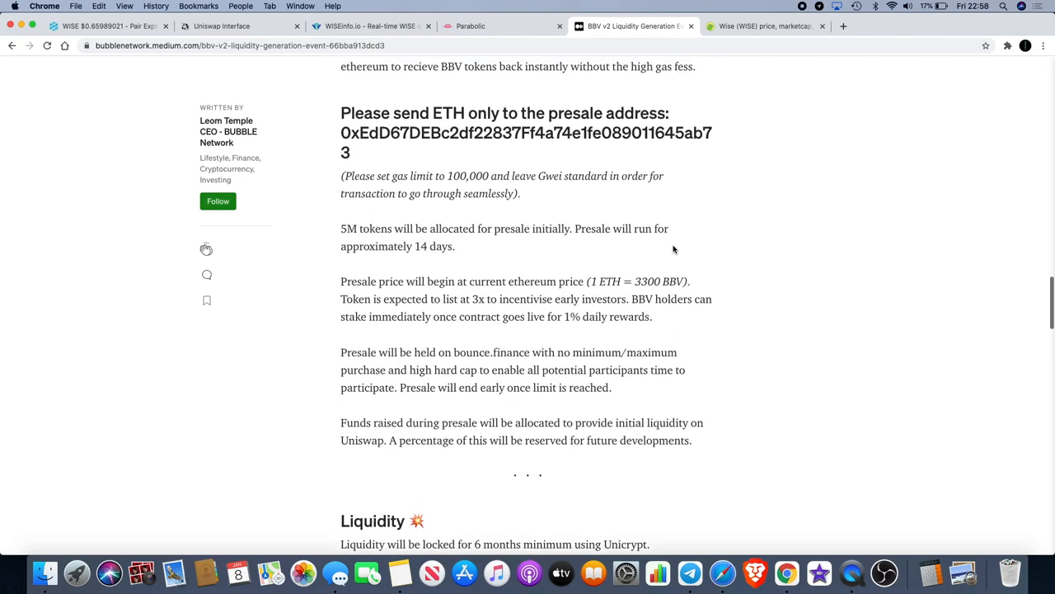
scroll(up, 3)
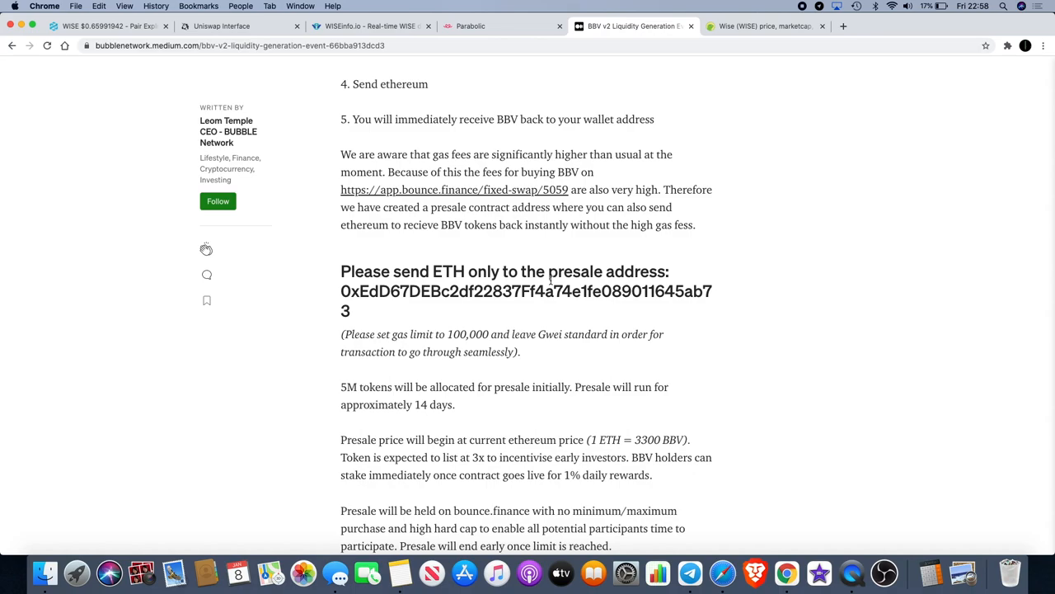
Reach the Presale section with its participation steps and ETH presale address
scroll(up, 3)
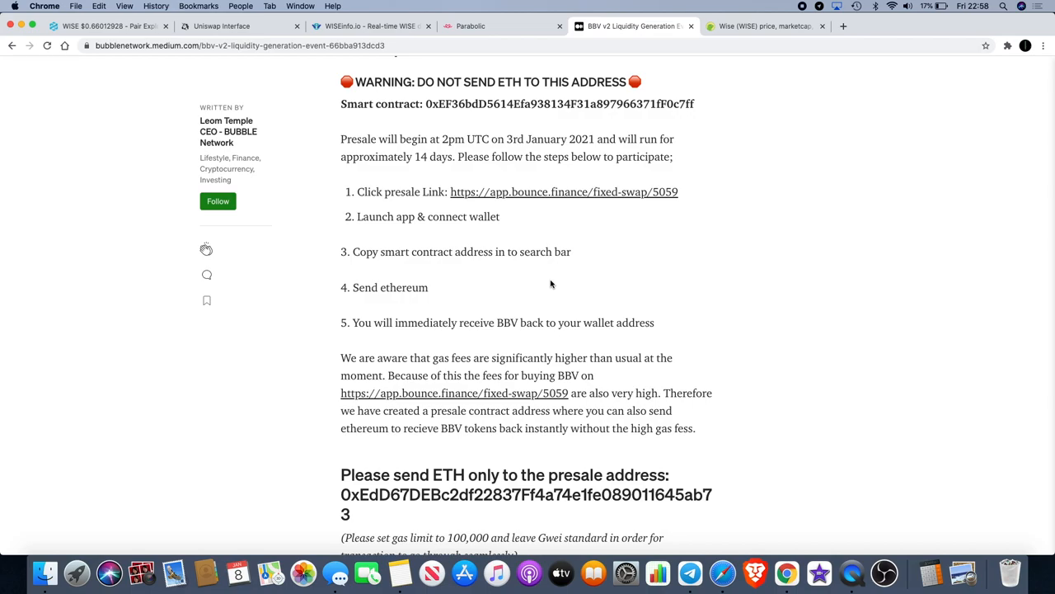
scroll(up, 3)
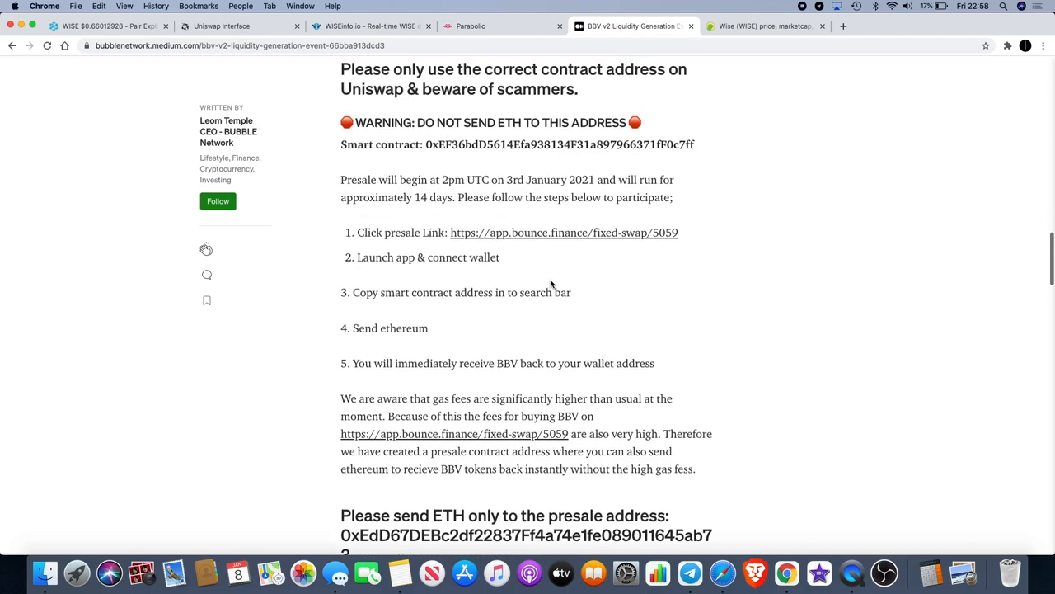
scroll(down, 3)
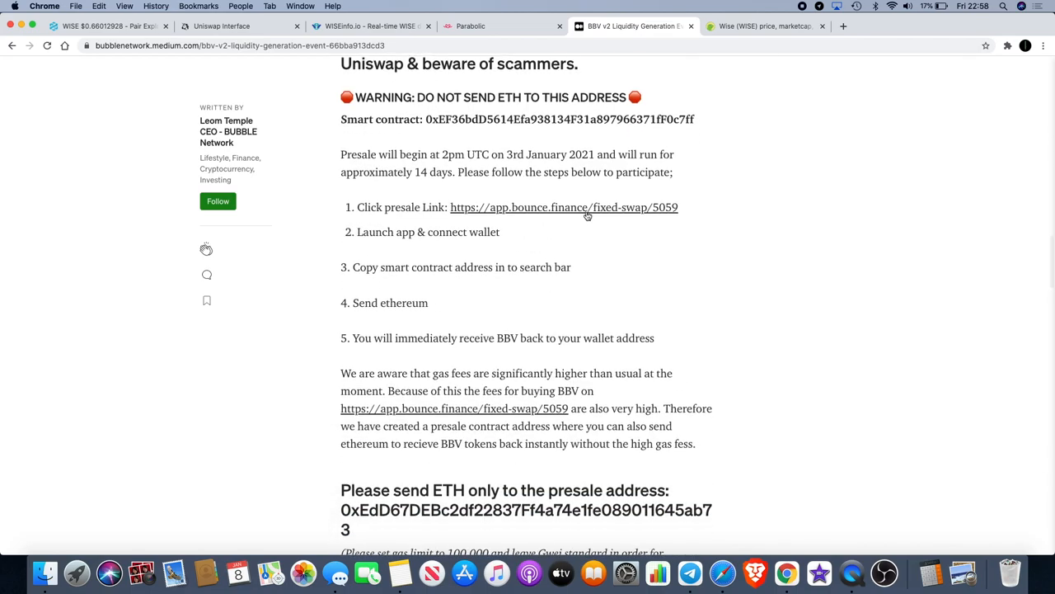
mouse_move(620, 214)
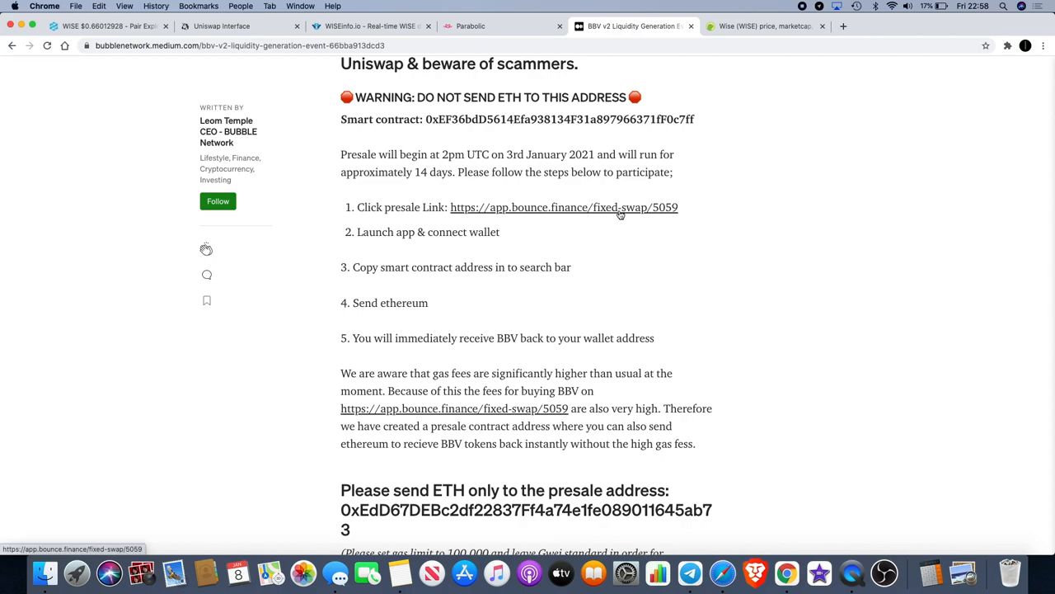
scroll(down, 3)
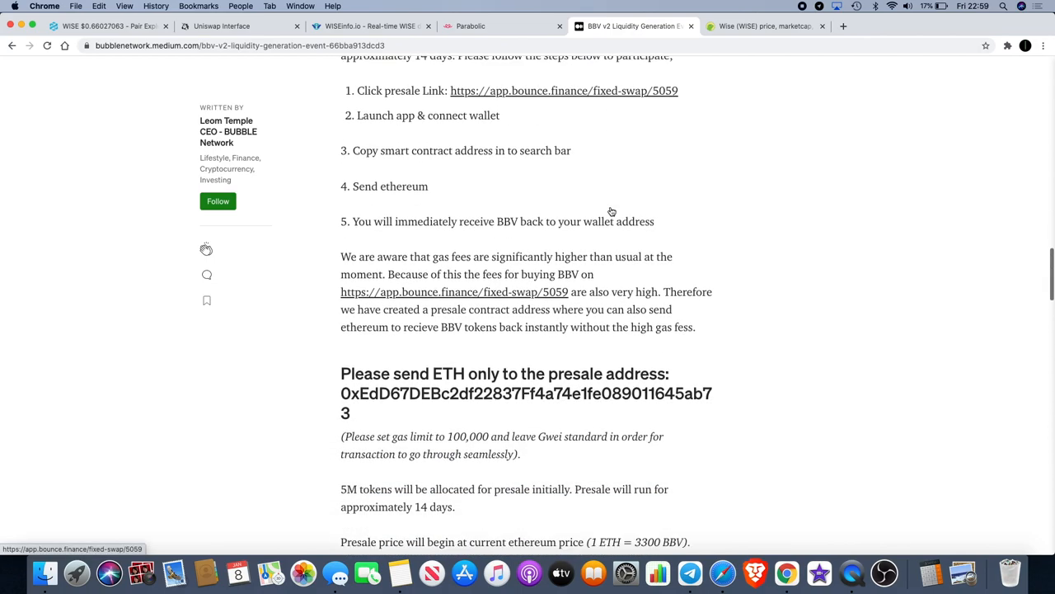
scroll(down, 3)
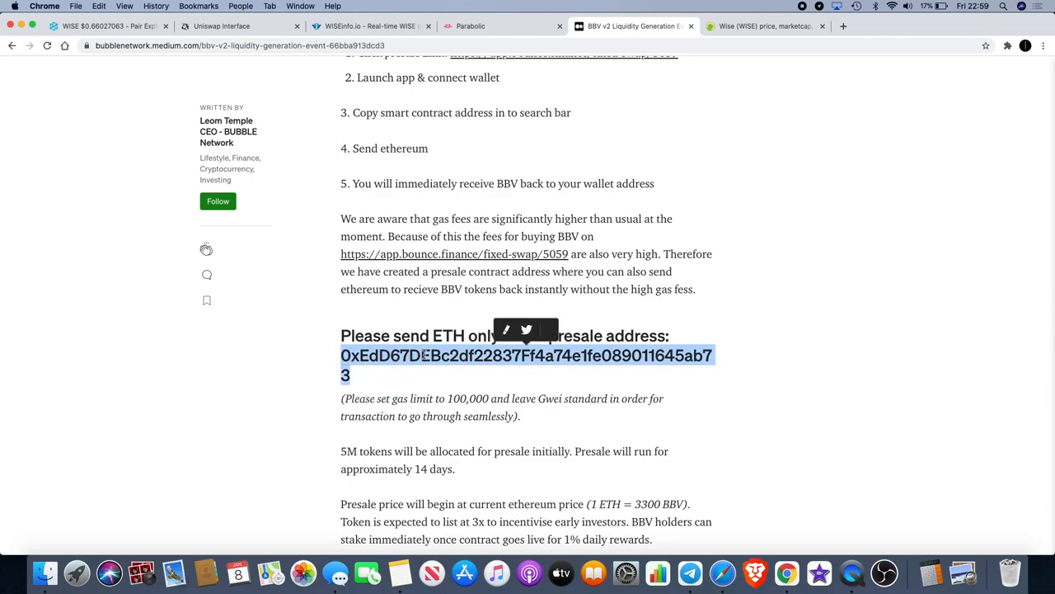
Examine the presale and warned-against smart contract addresses, clear the highlight, and revisit Tokenomics
scroll(up, 3)
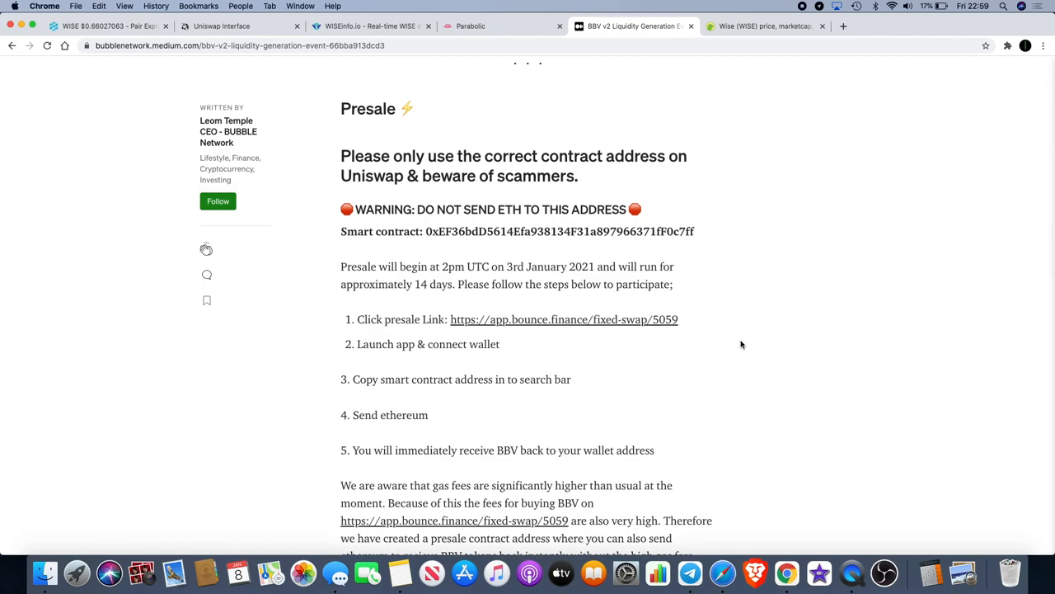
mouse_move(714, 240)
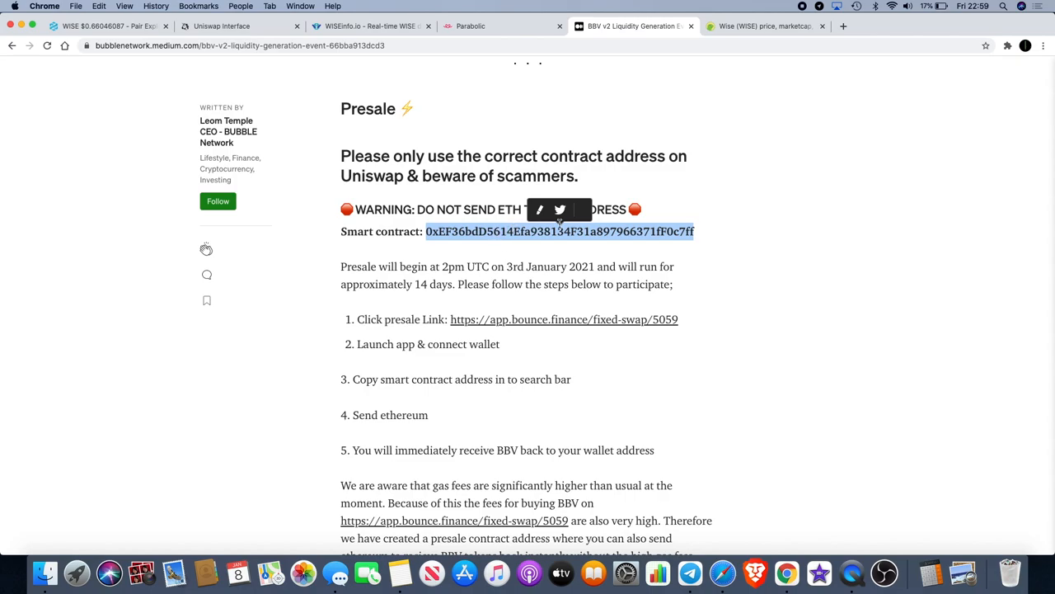
click(703, 231)
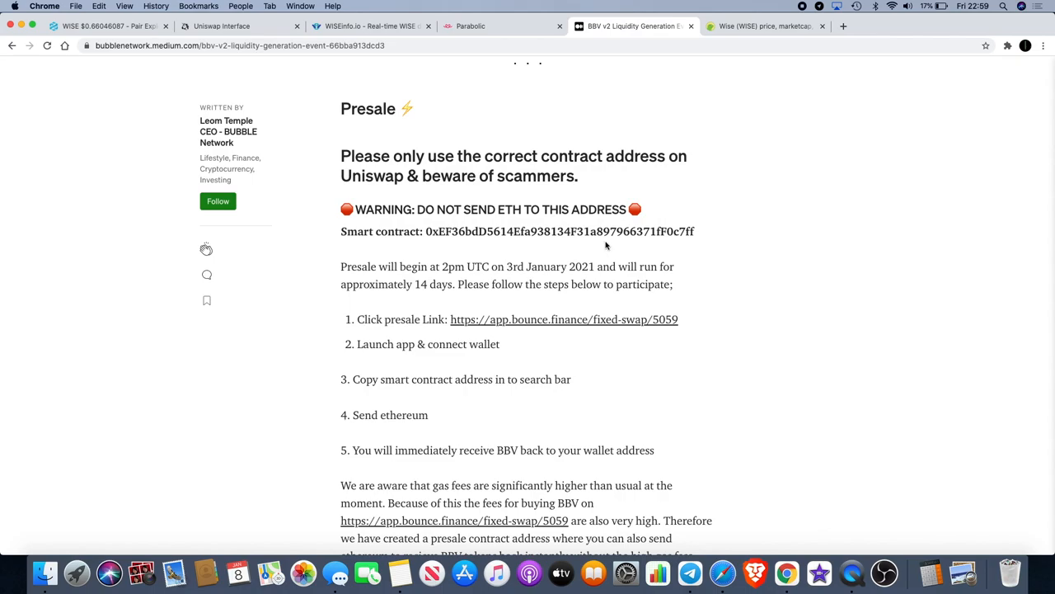
scroll(up, 3)
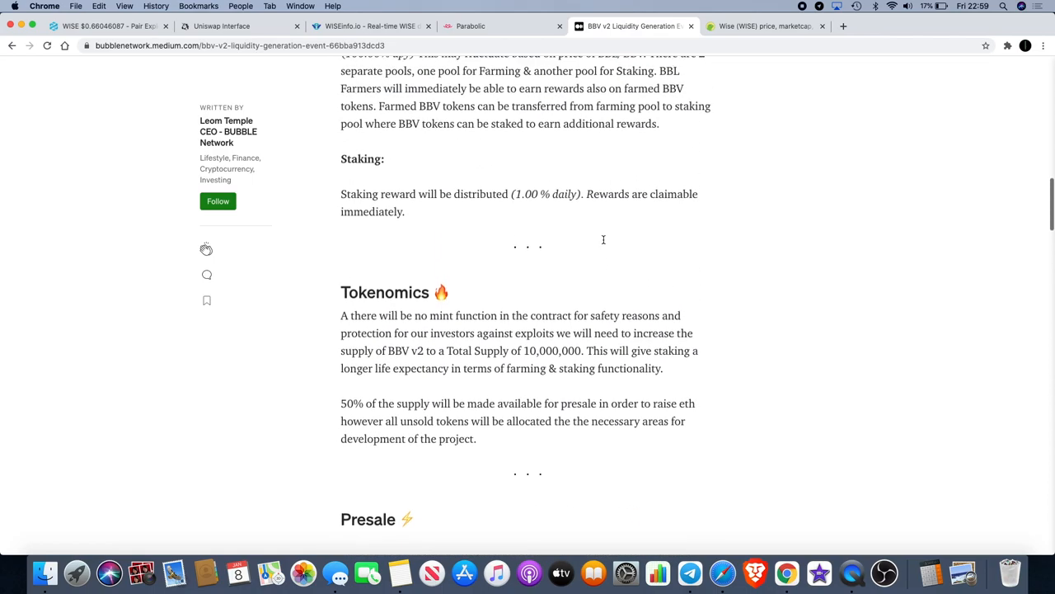
scroll(down, 3)
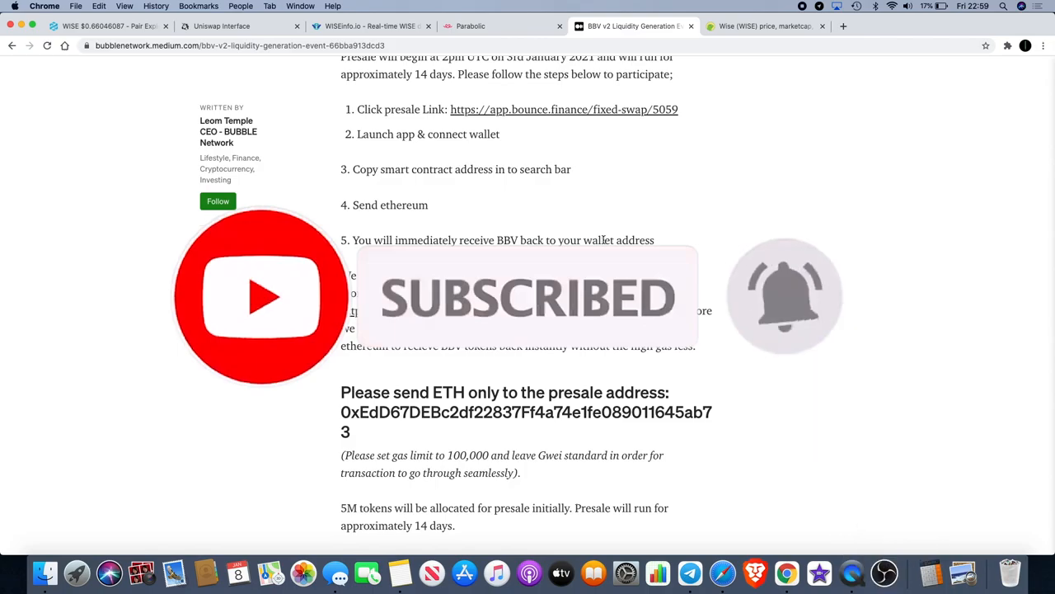
mouse_move(661, 178)
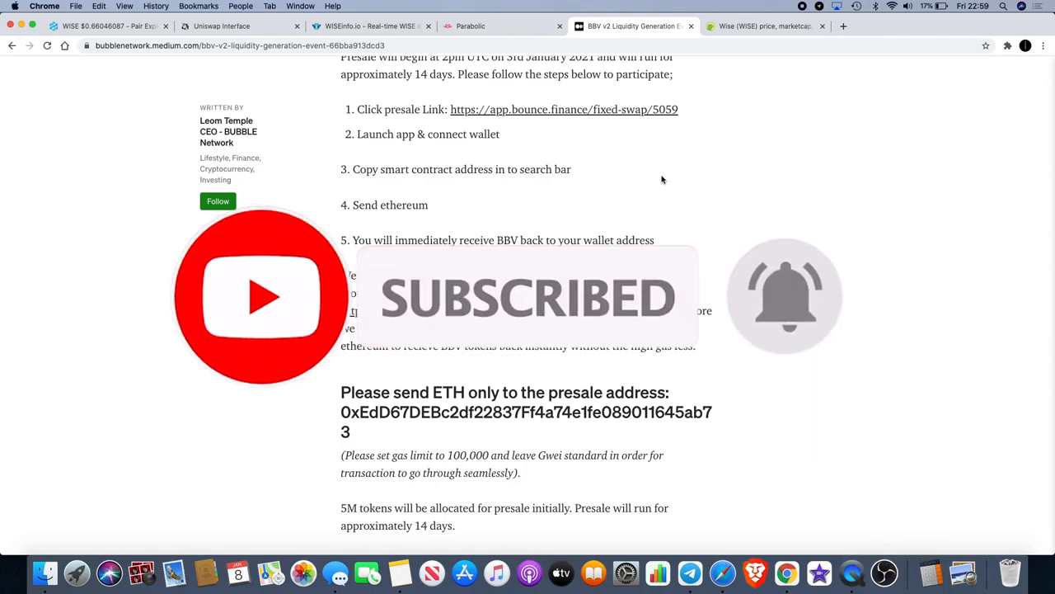
Return to the BBV v2 article's title and bValve cover image and reread the introduction
scroll(up, 3)
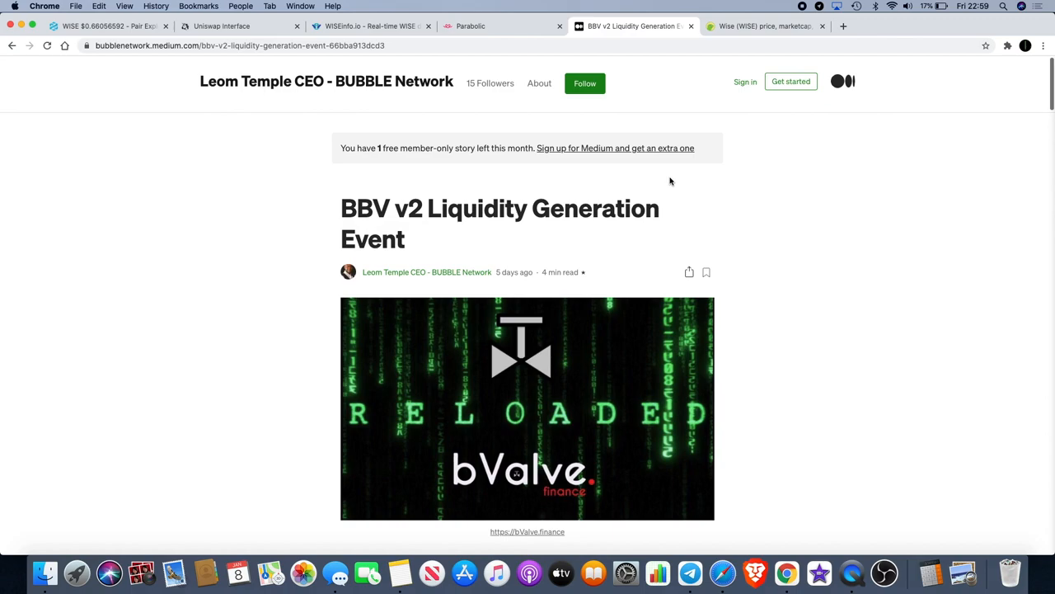
scroll(down, 3)
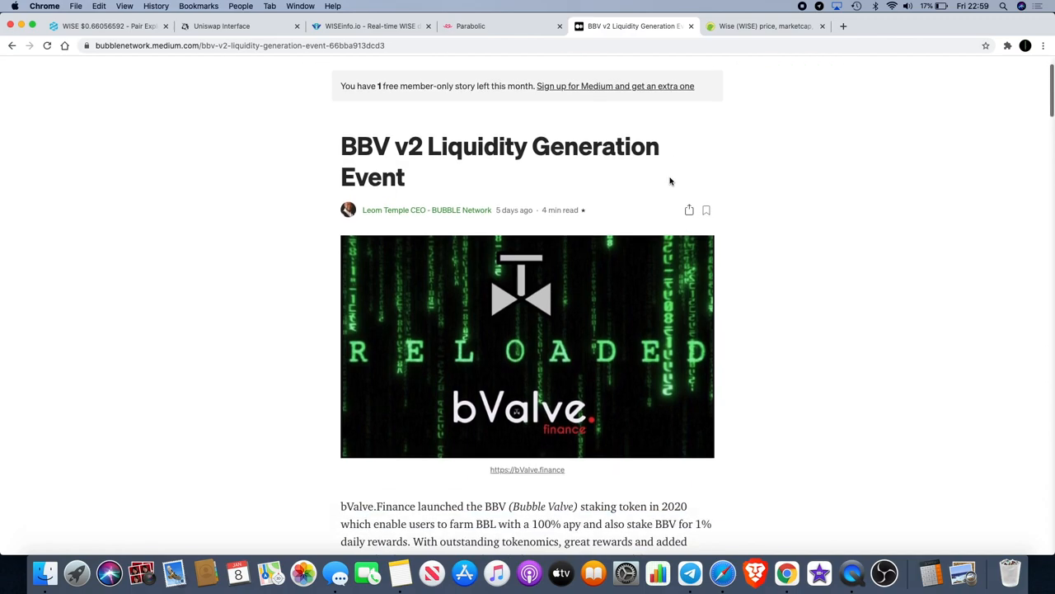
scroll(down, 3)
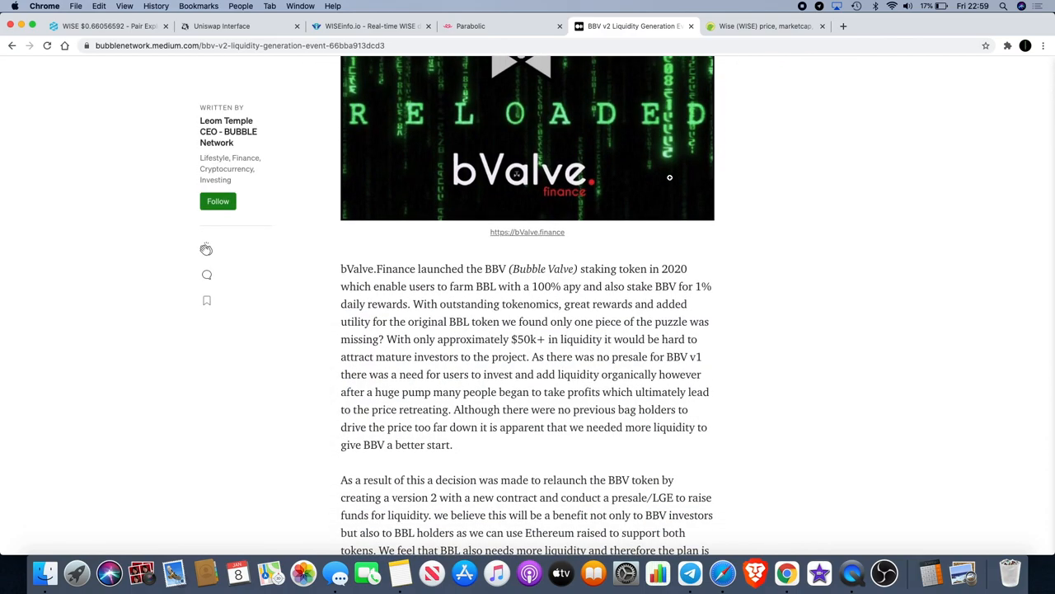